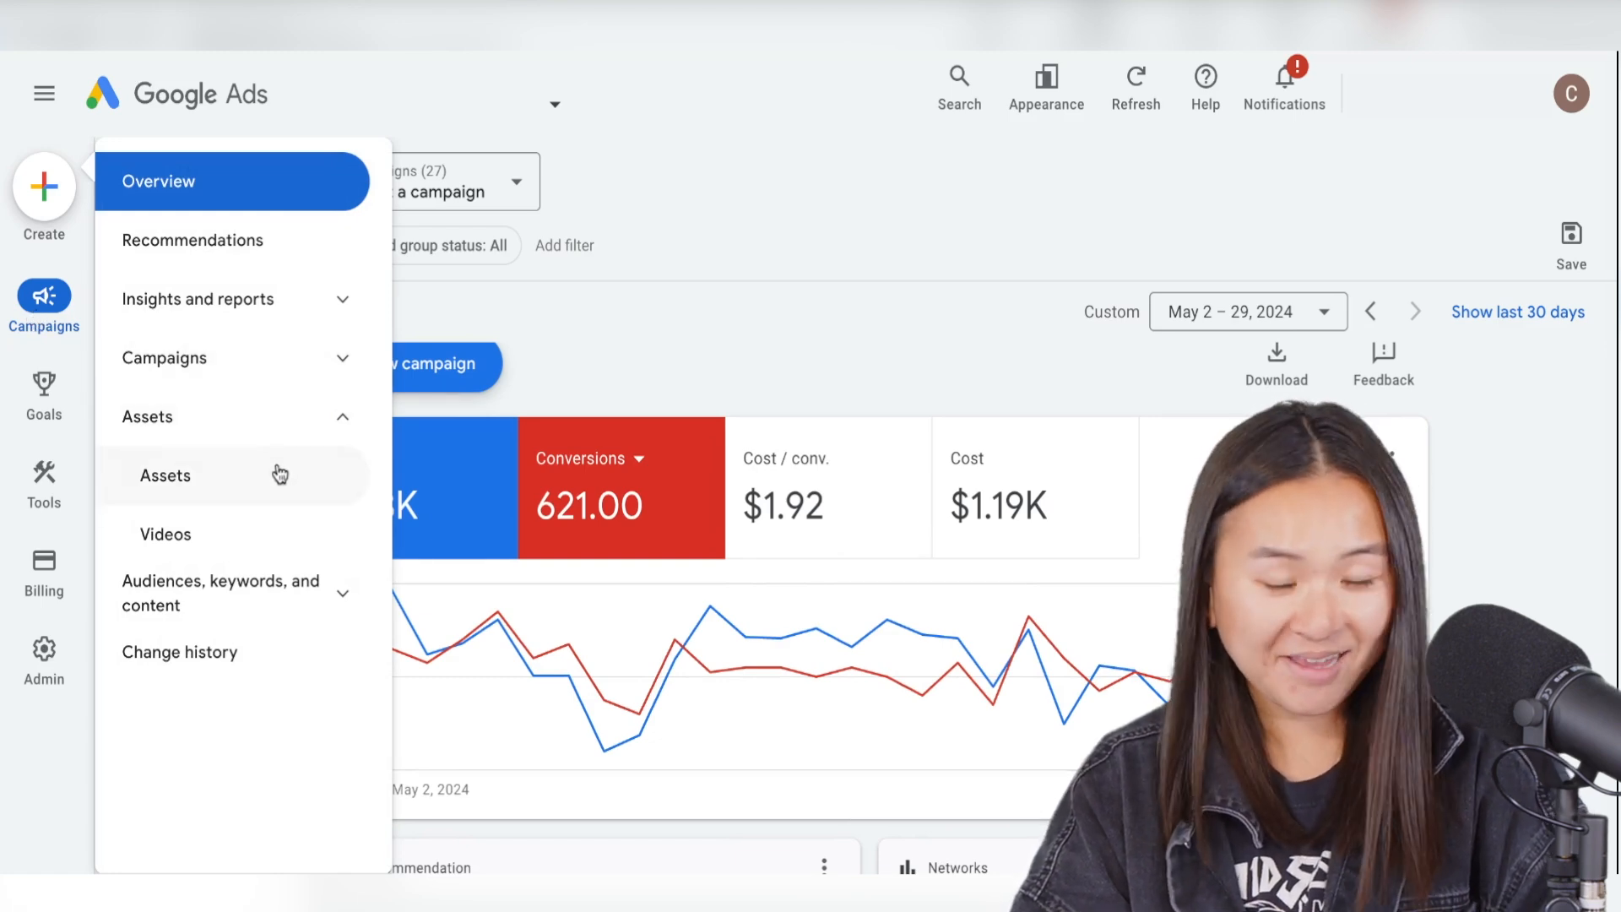
Step: Go to Assets > Assets and start creating a new image asset
click(165, 476)
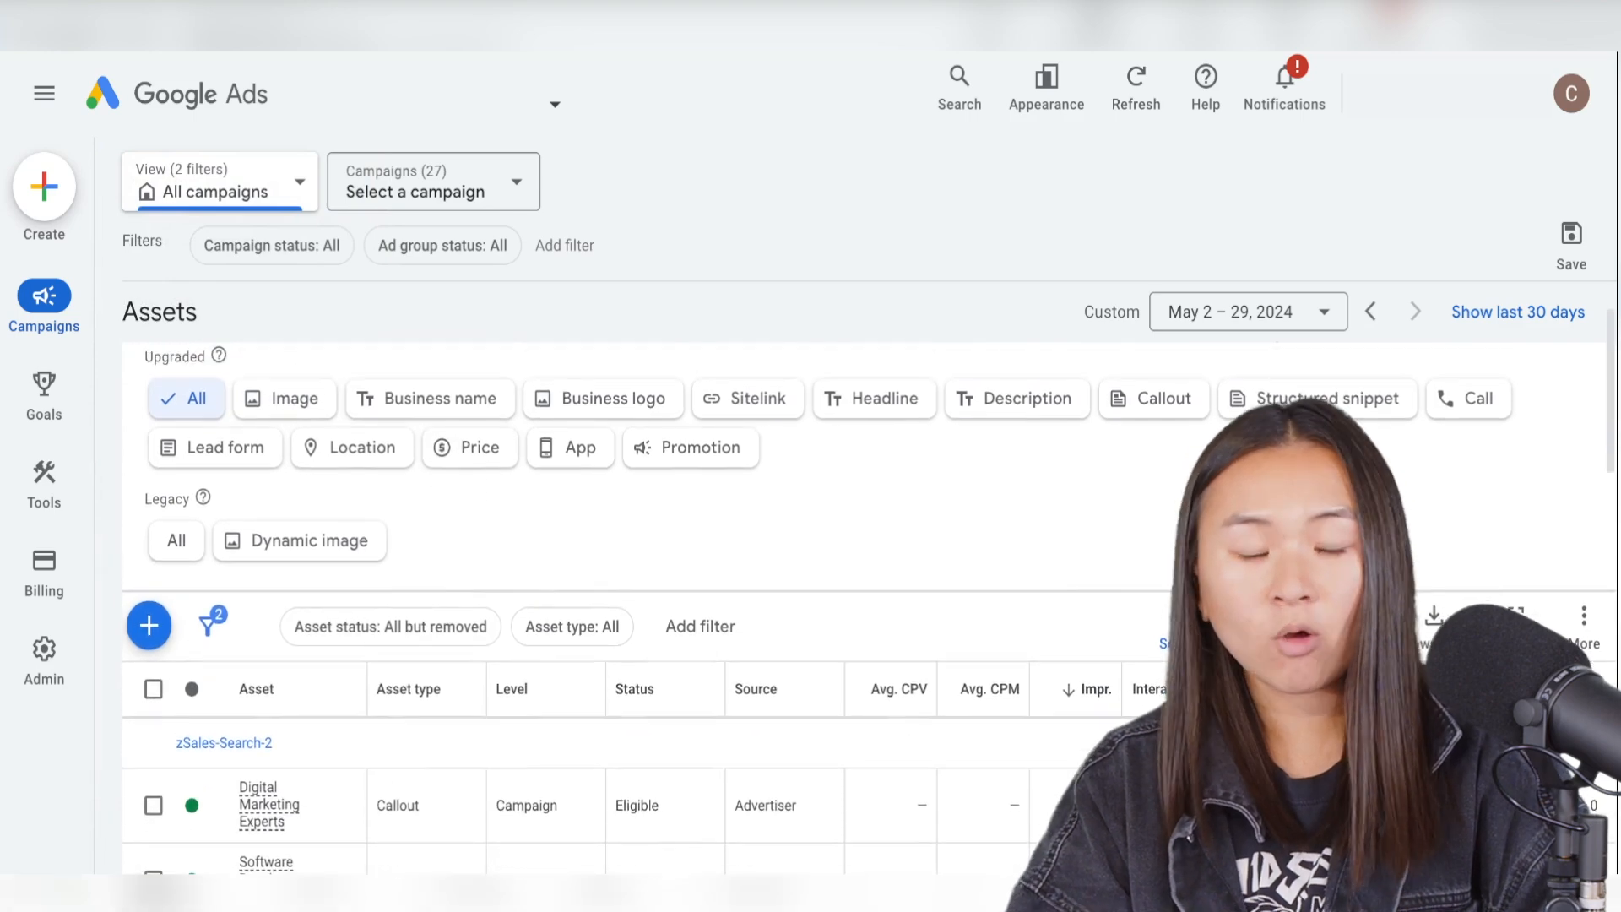
scroll(down, 3)
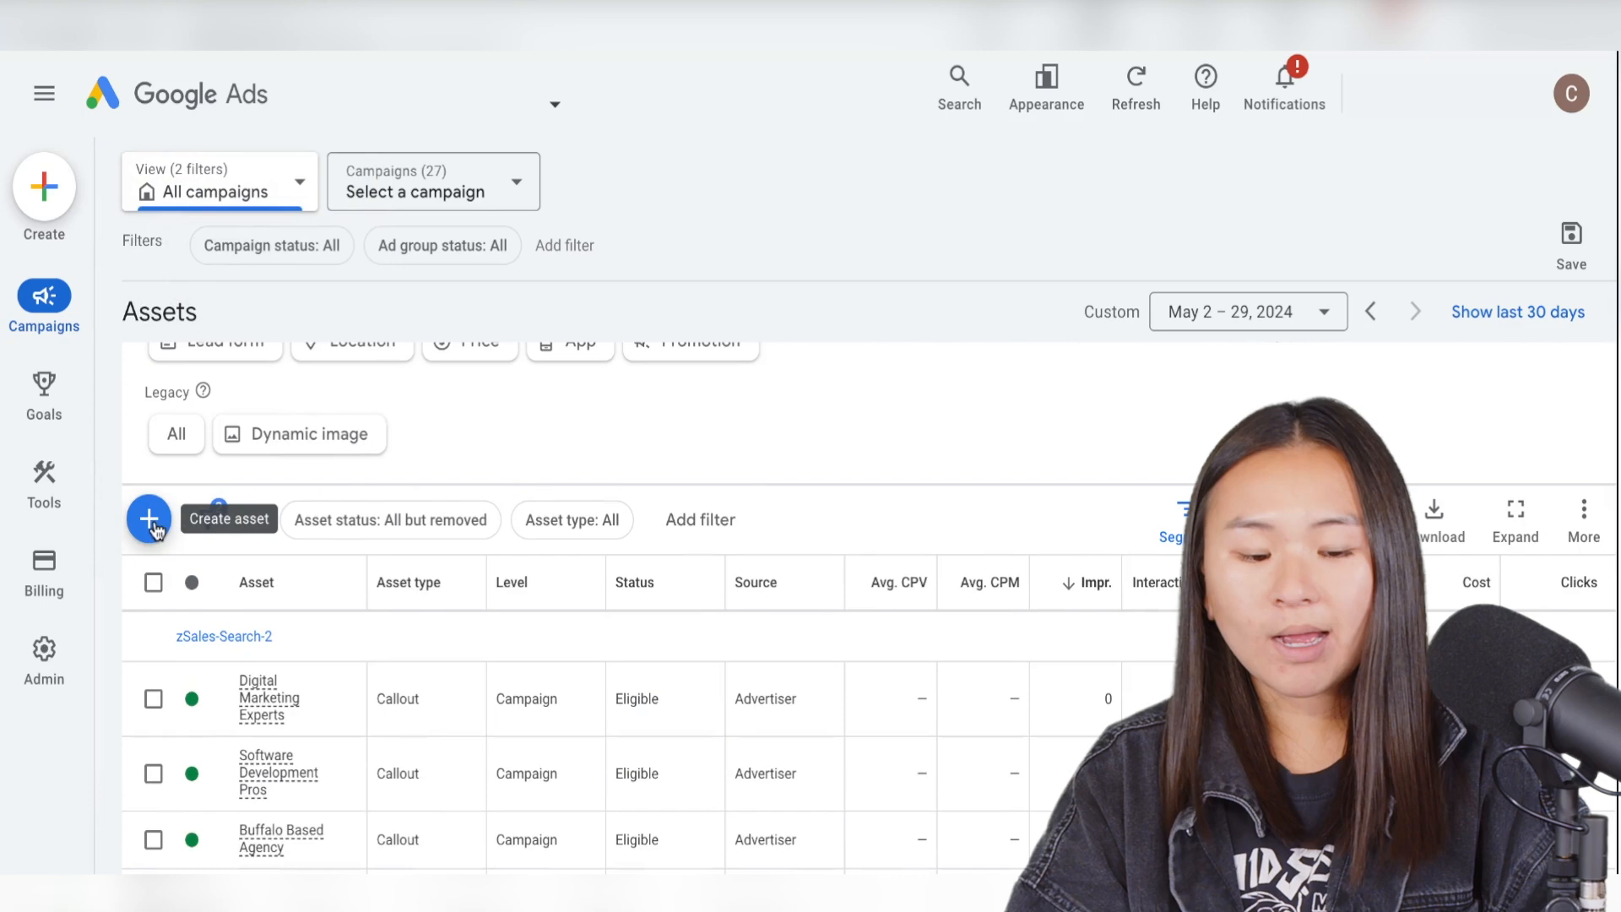
click(150, 519)
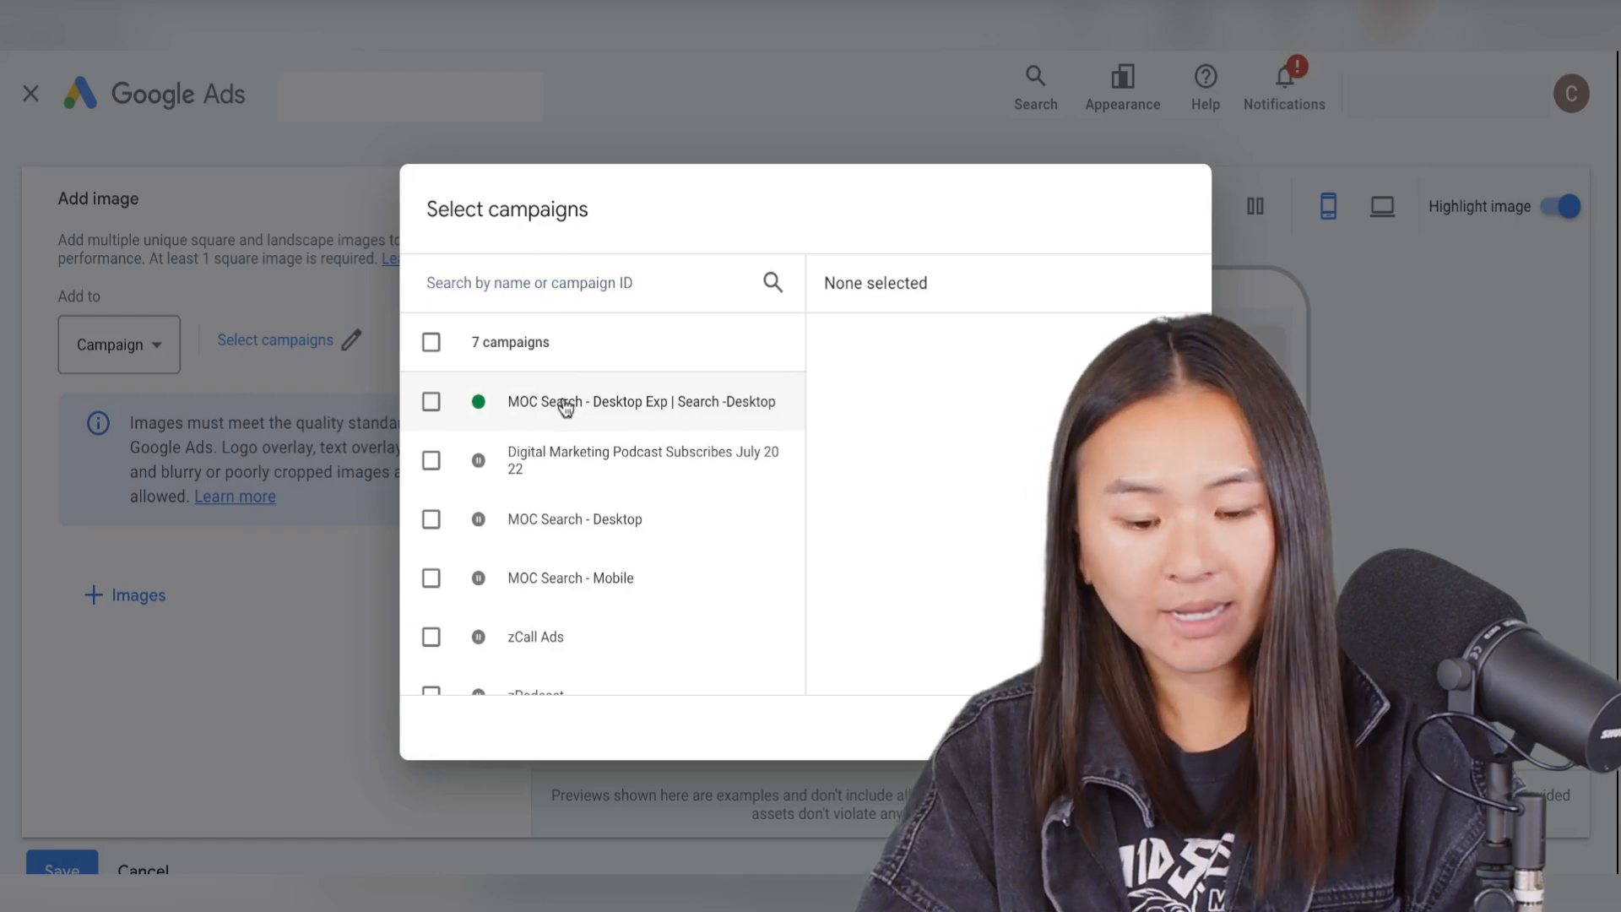
Step: Attach the image asset to MOC Search - Desktop Exp at campaign level and begin adding images
click(431, 402)
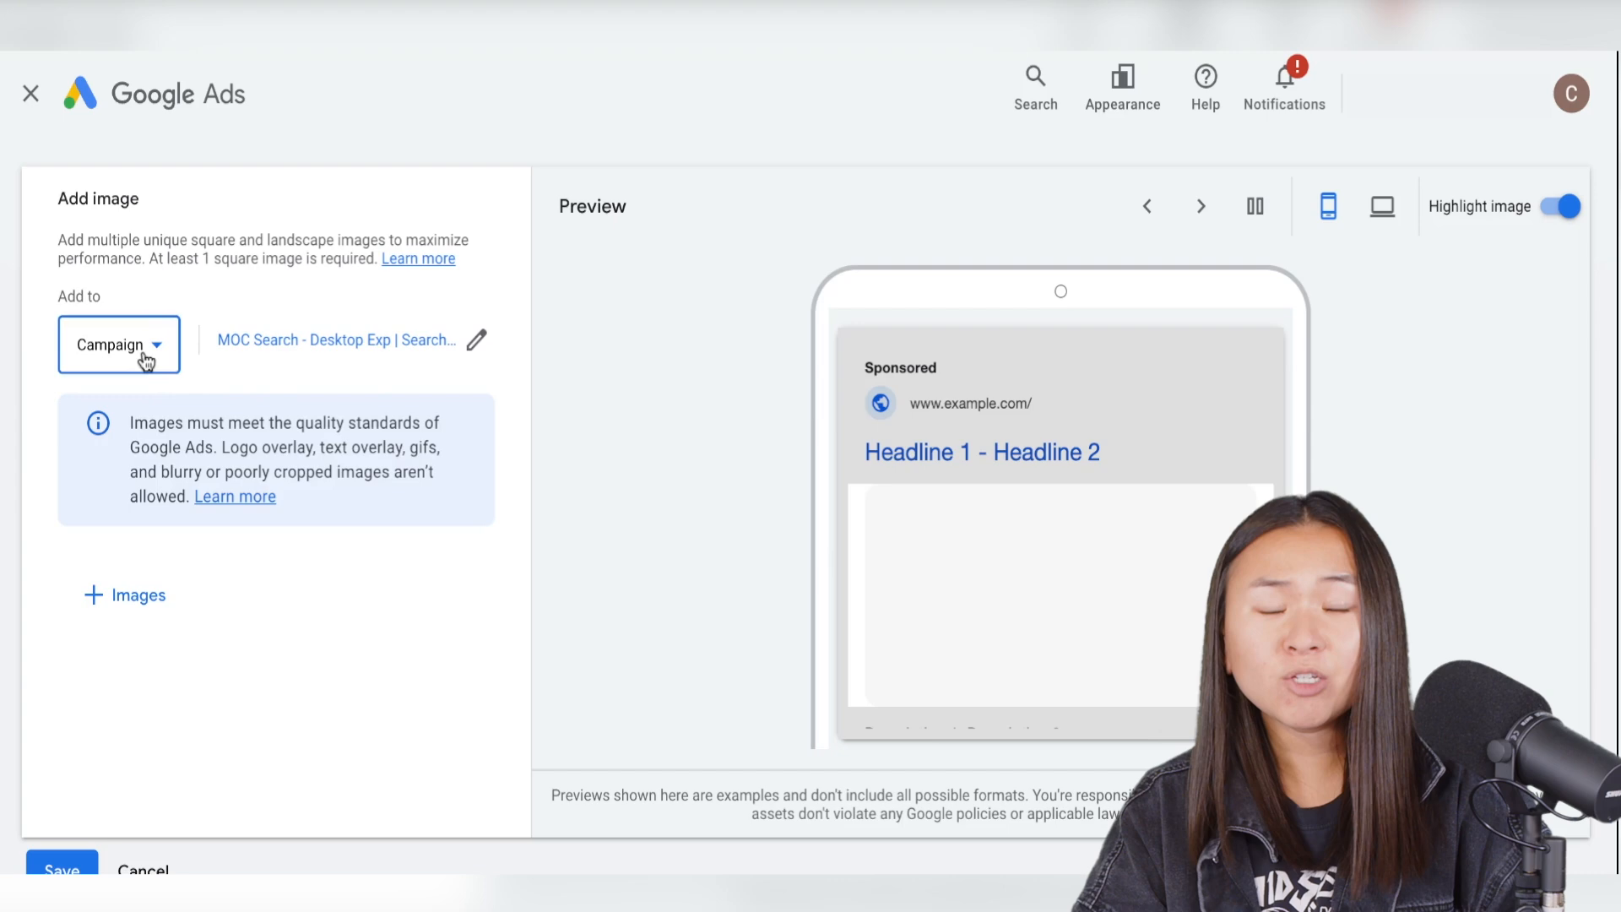
click(119, 344)
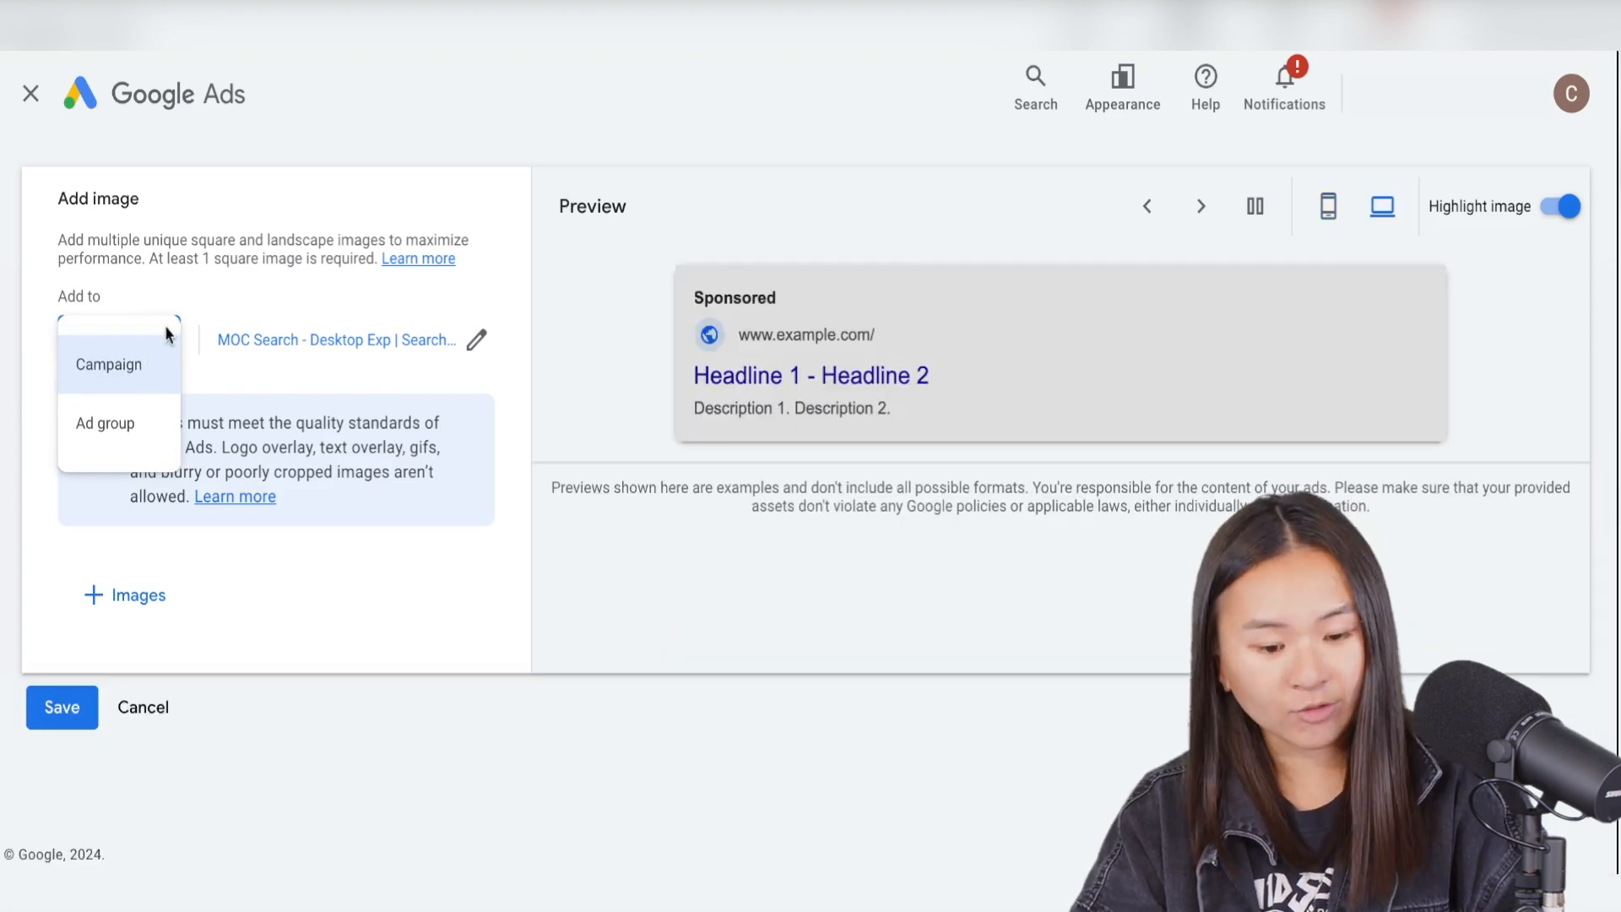
click(109, 365)
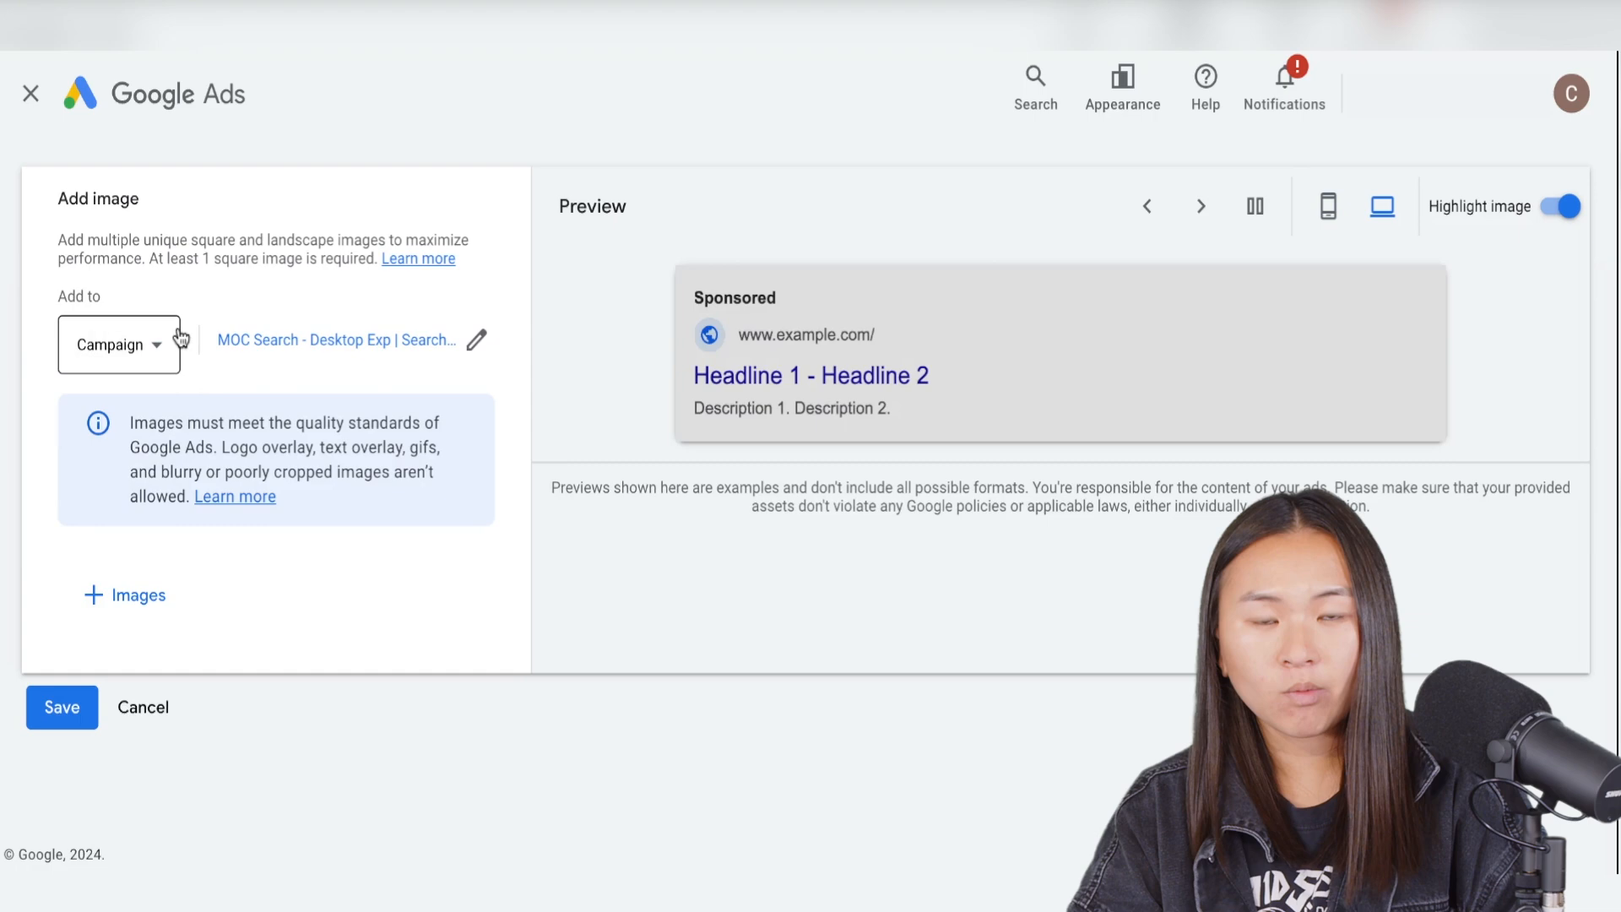
mouse_move(225, 399)
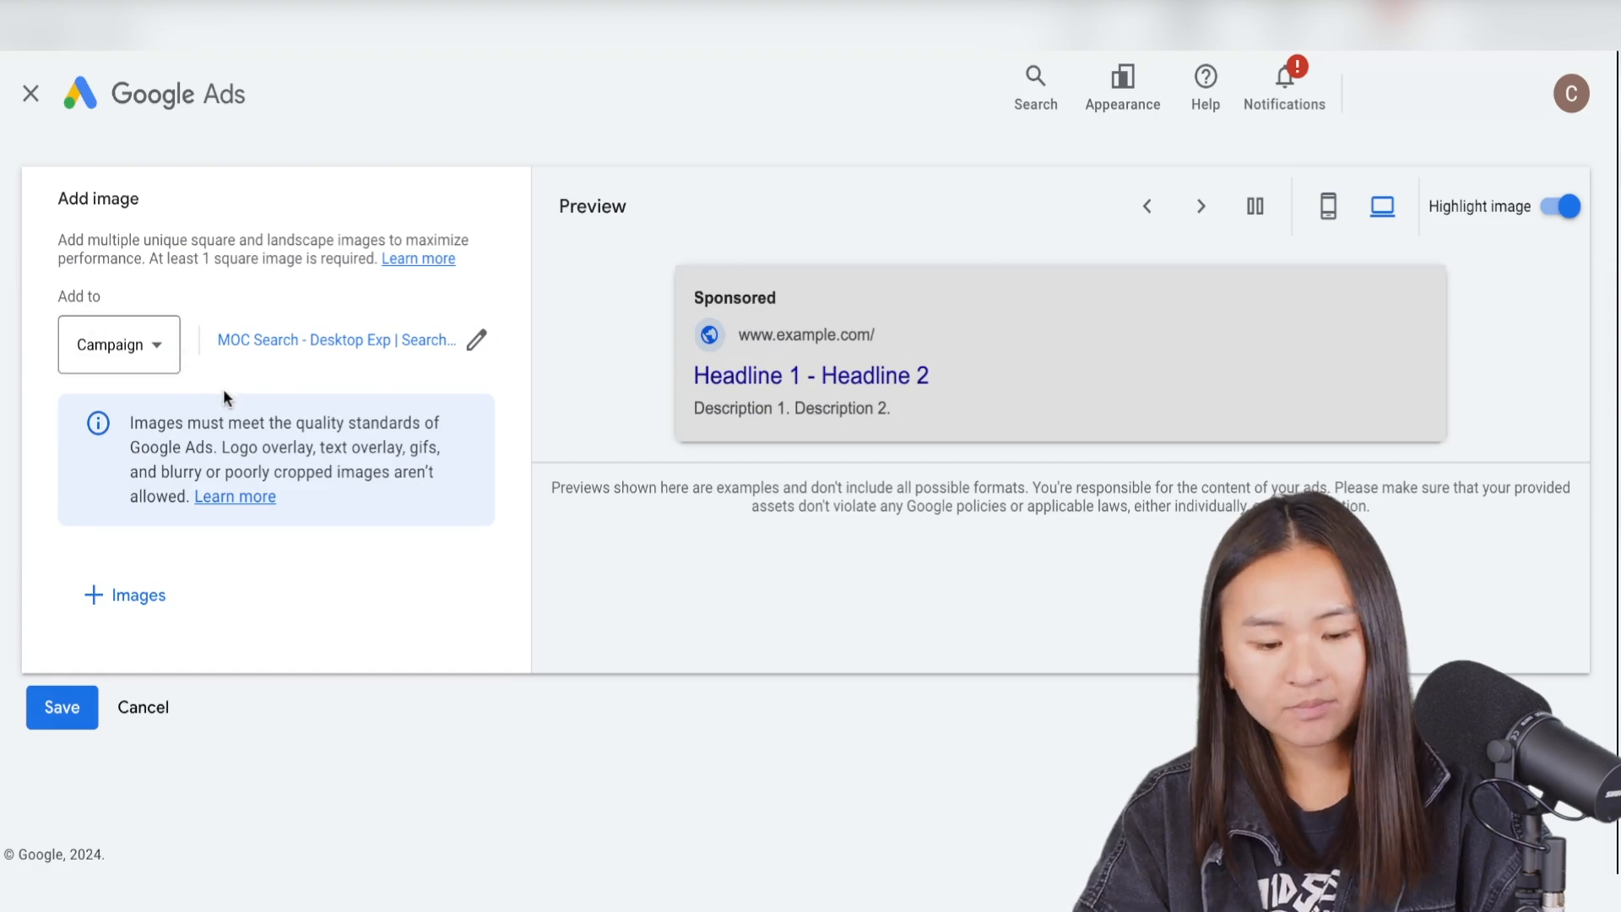
click(124, 595)
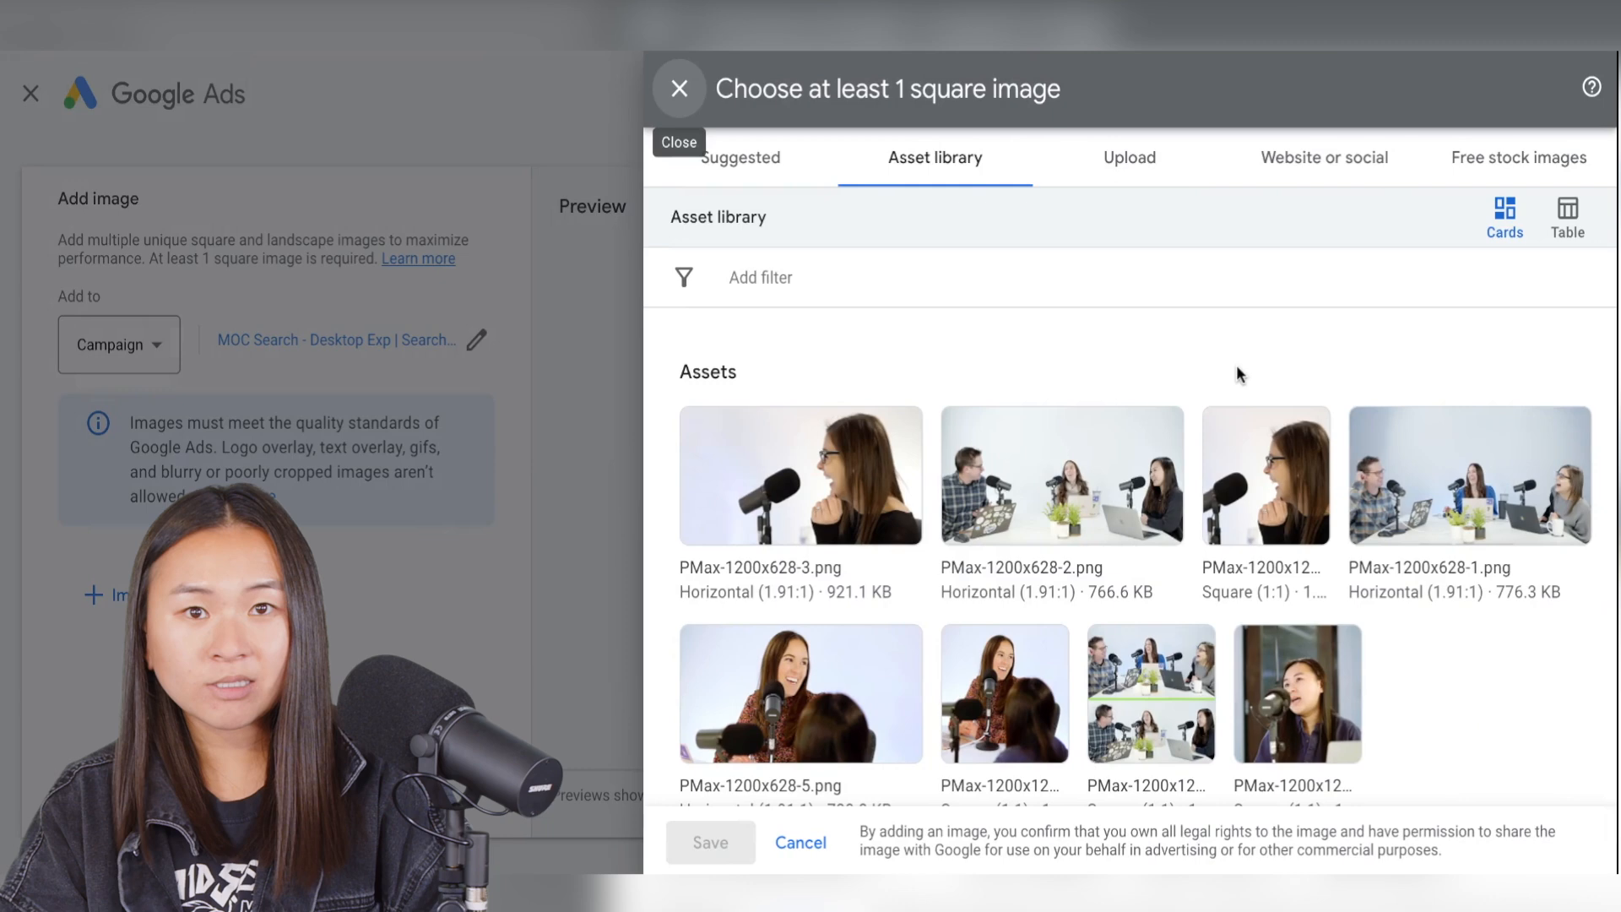
Step: Browse the asset library, then choose to upload new images from the computer
scroll(down, 3)
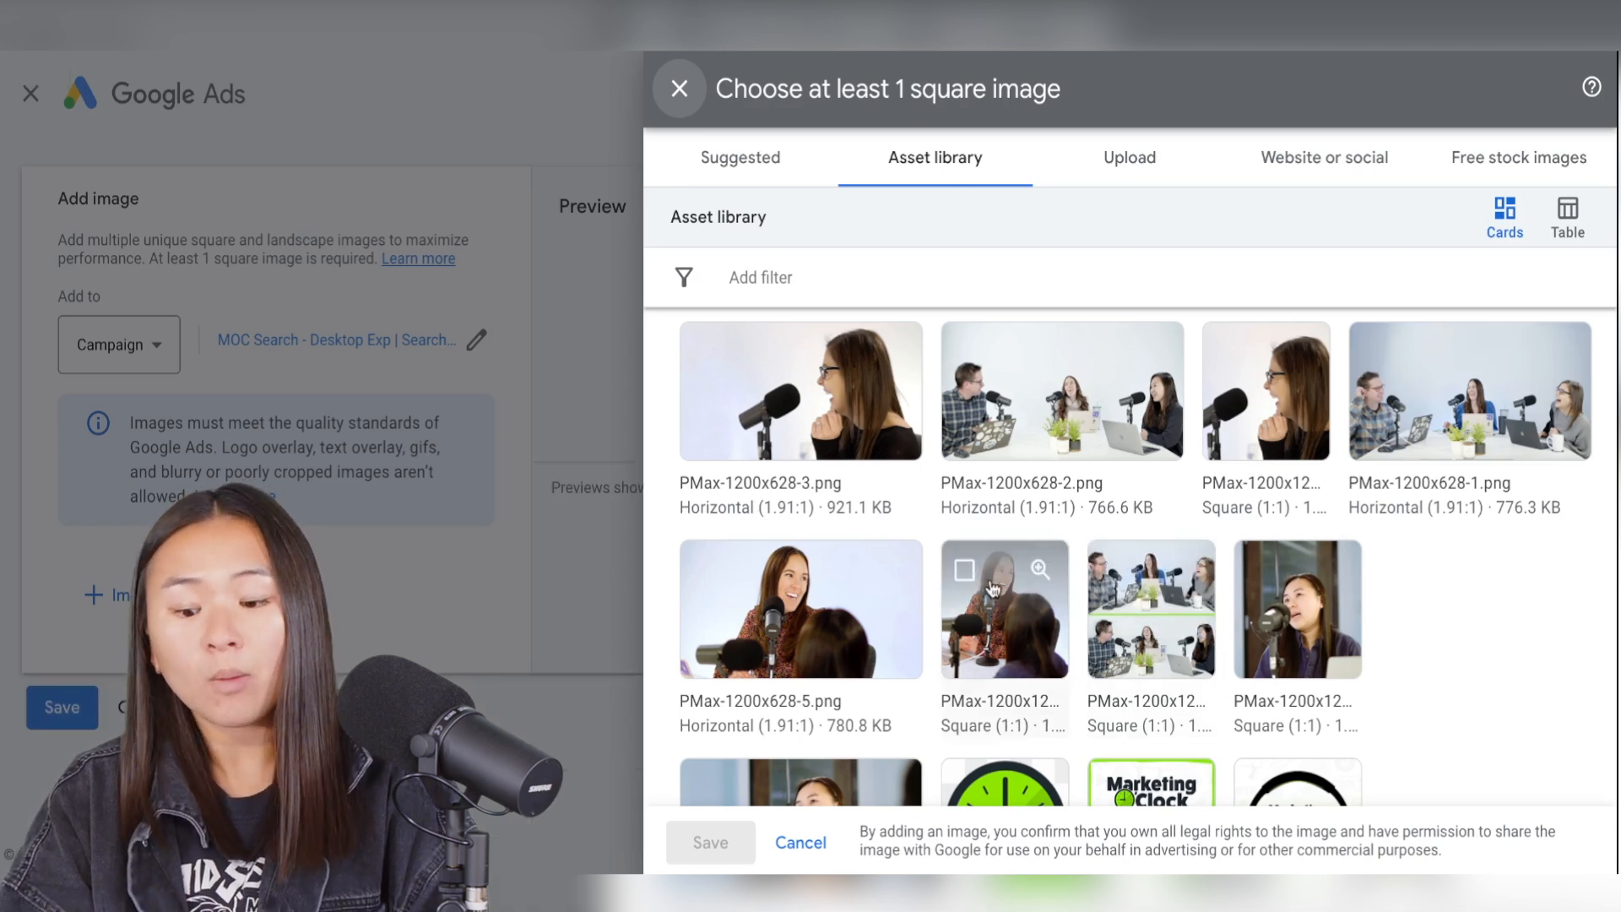
scroll(down, 3)
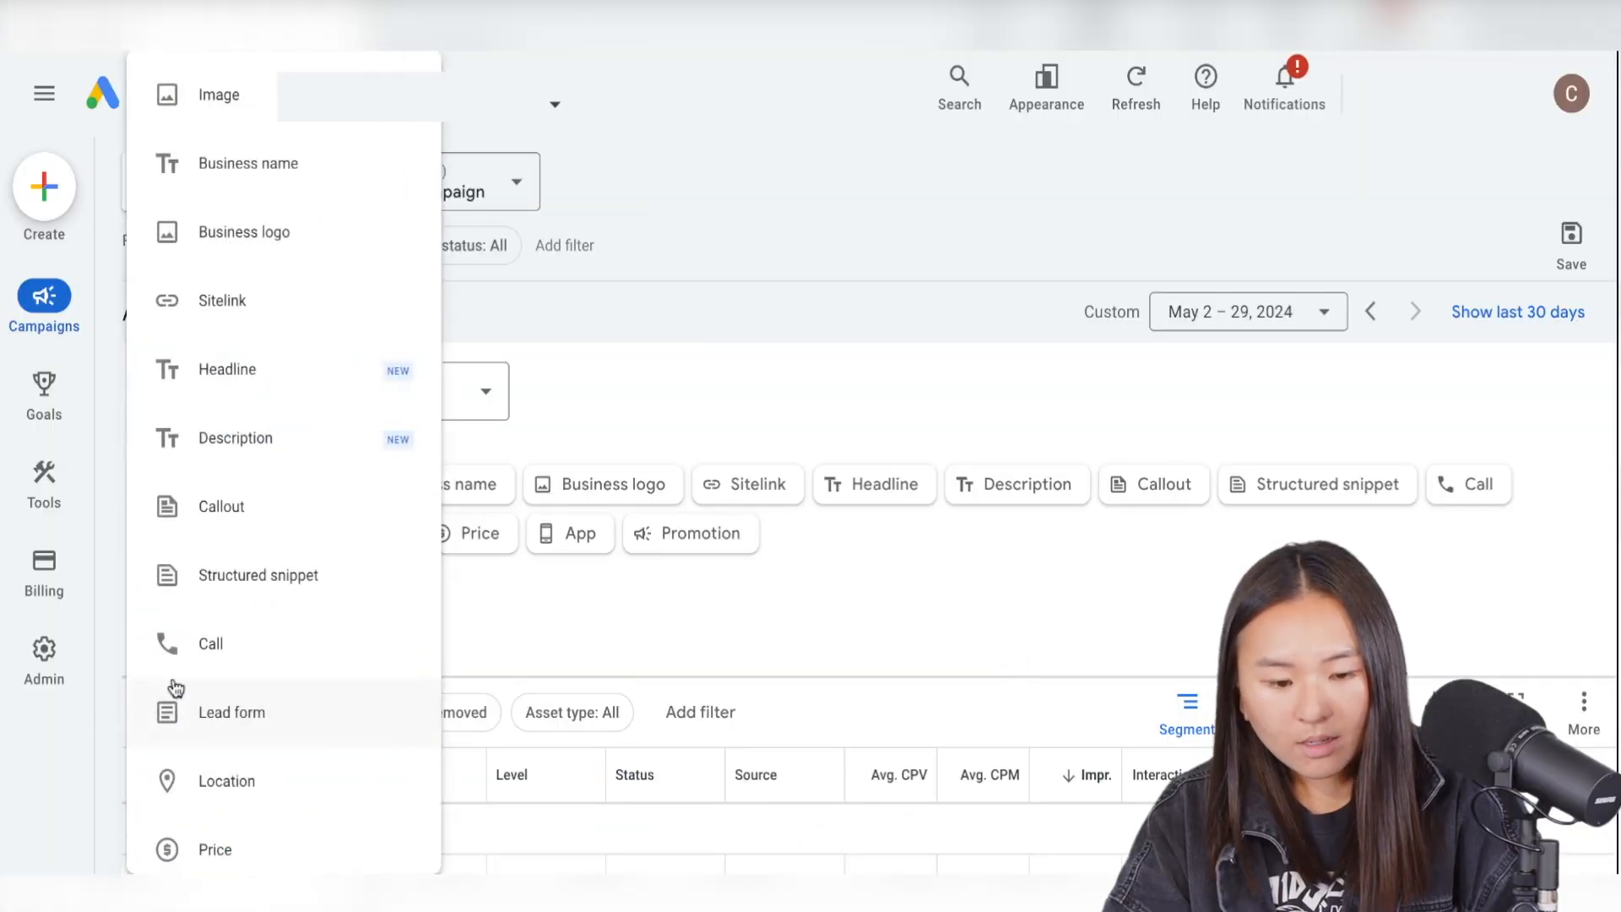
click(218, 95)
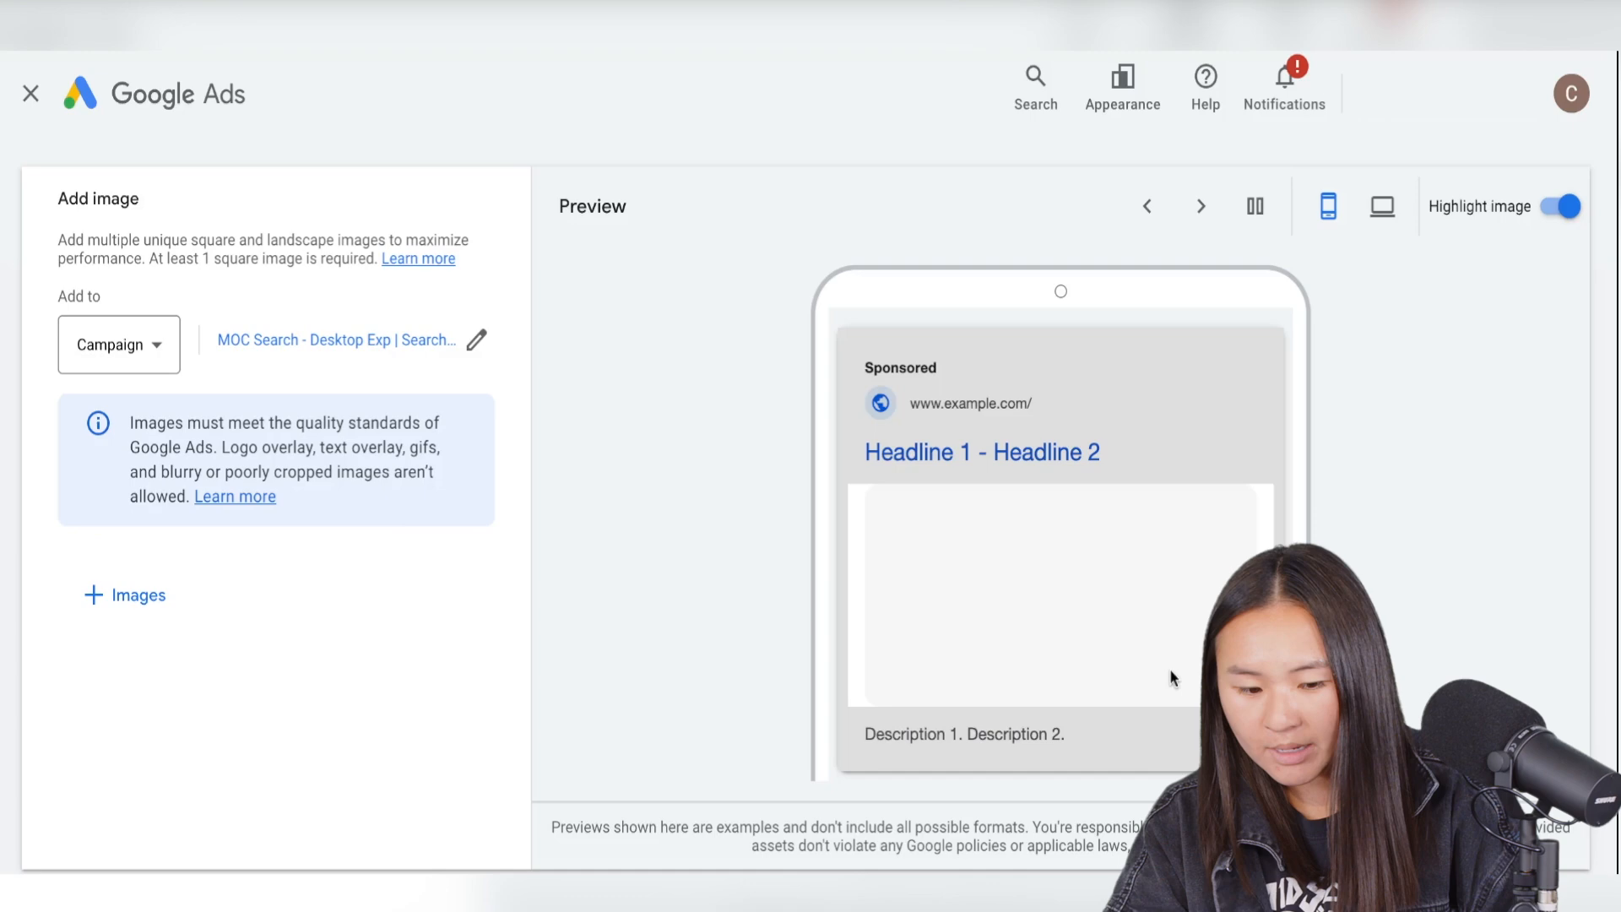
click(123, 595)
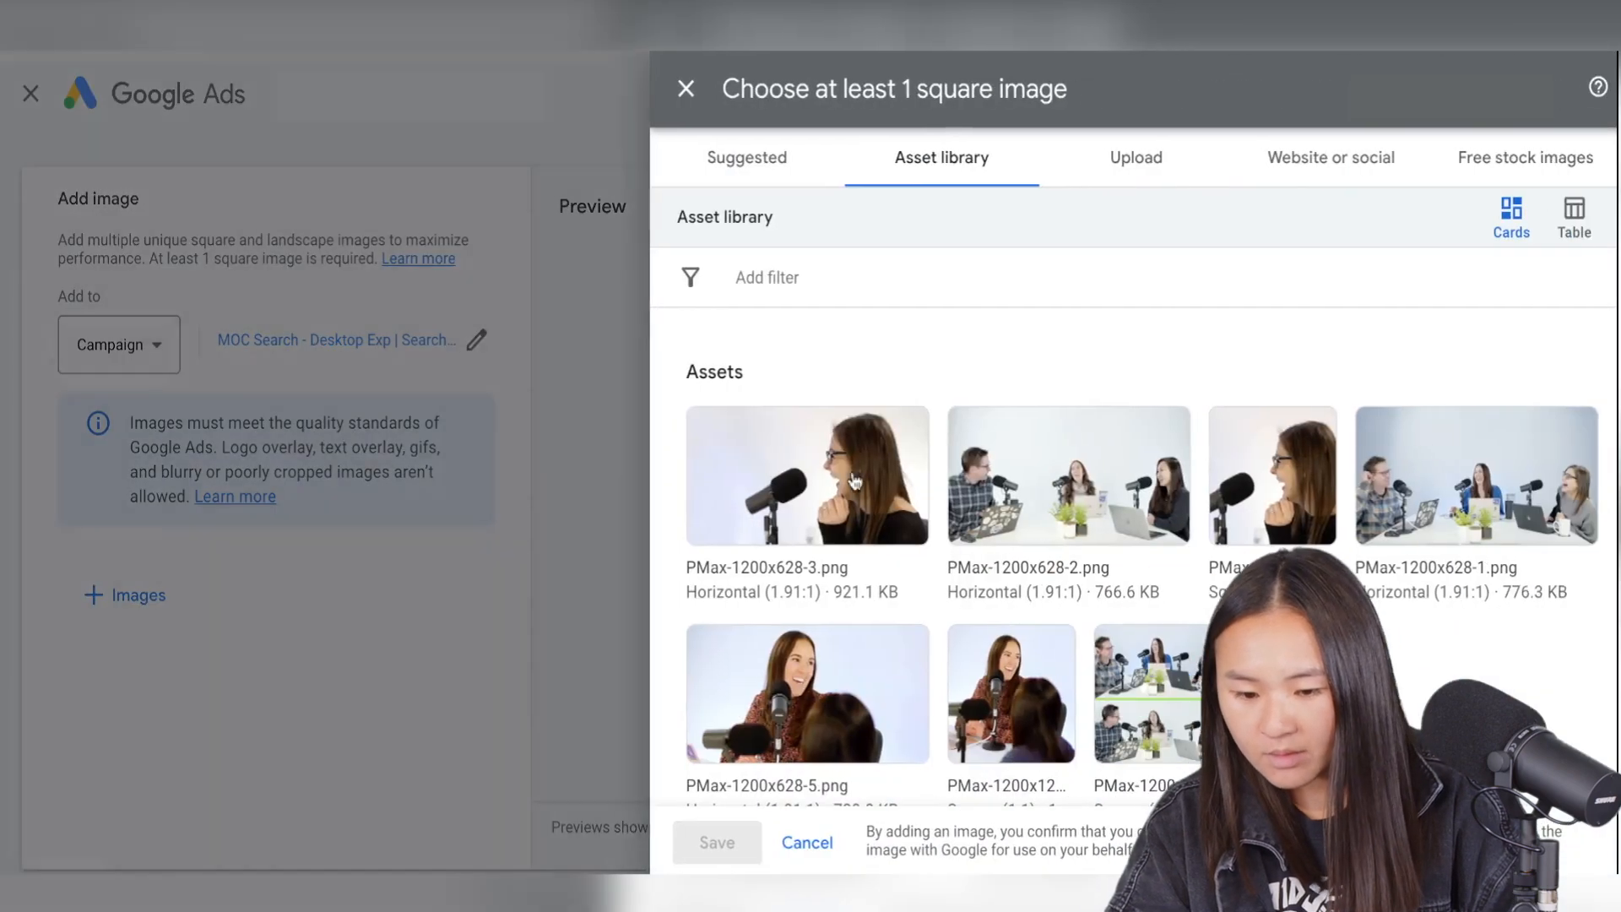
scroll(down, 3)
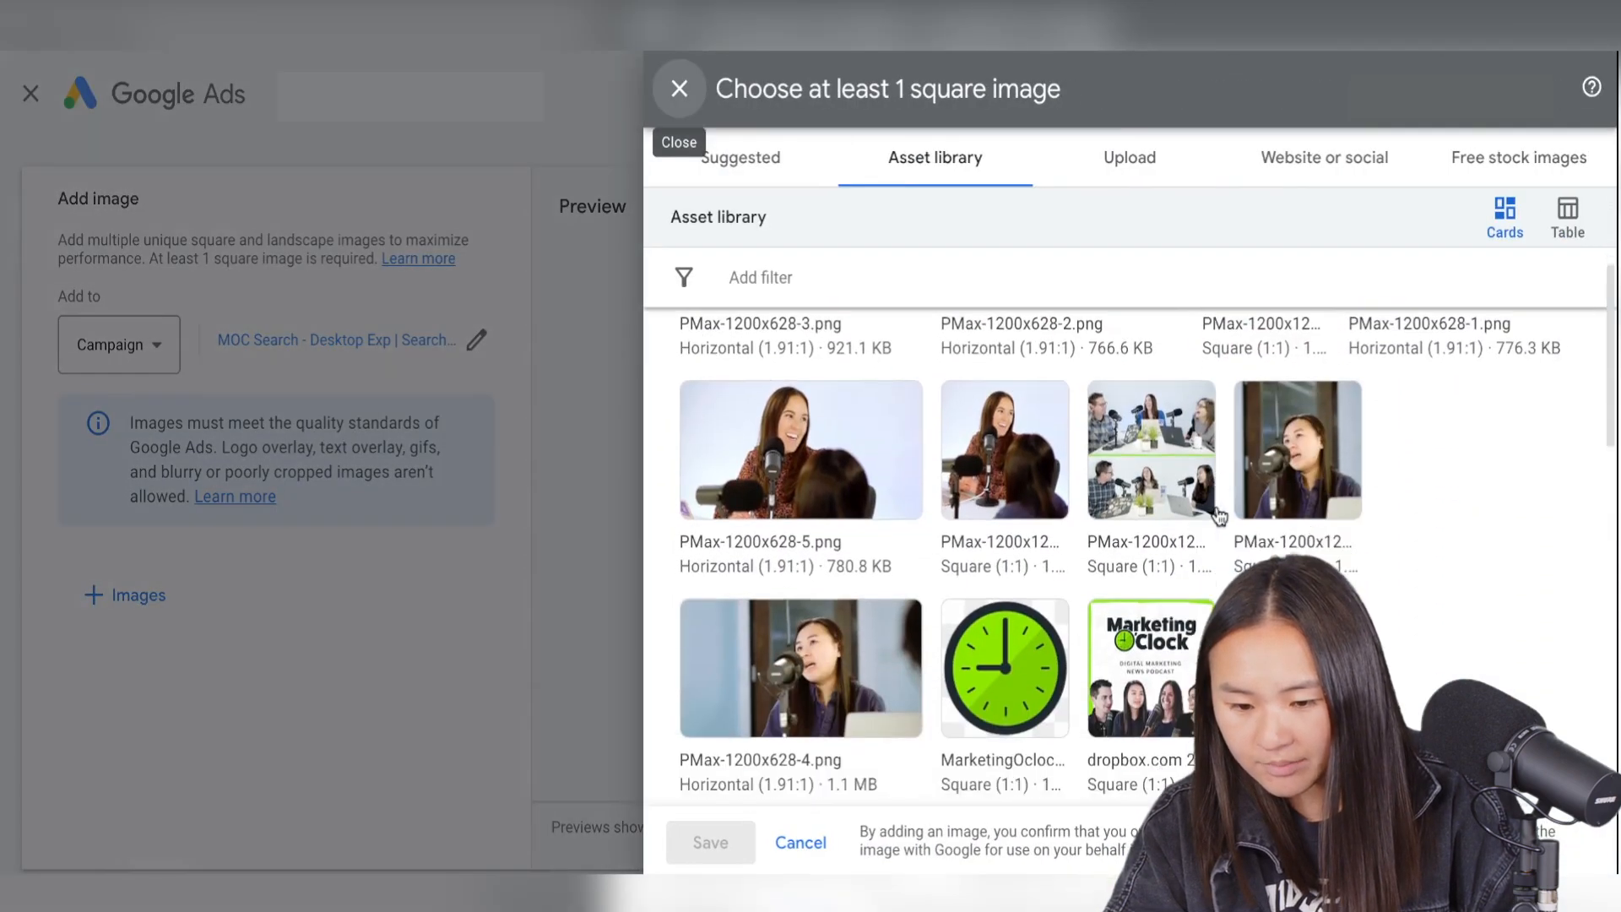
click(1129, 157)
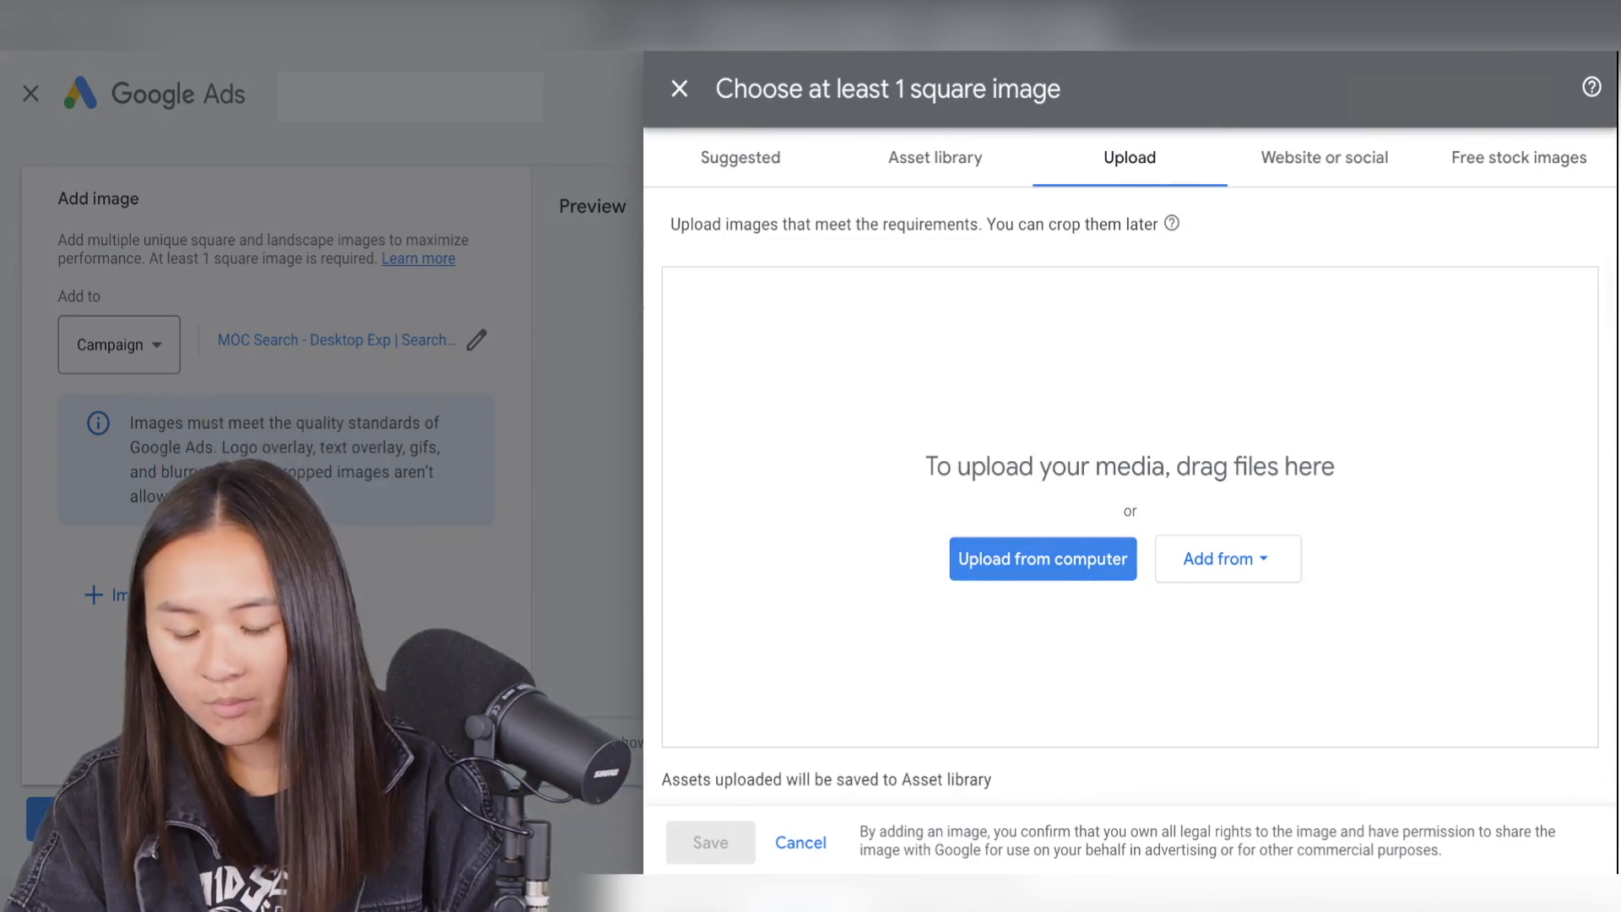
click(1043, 559)
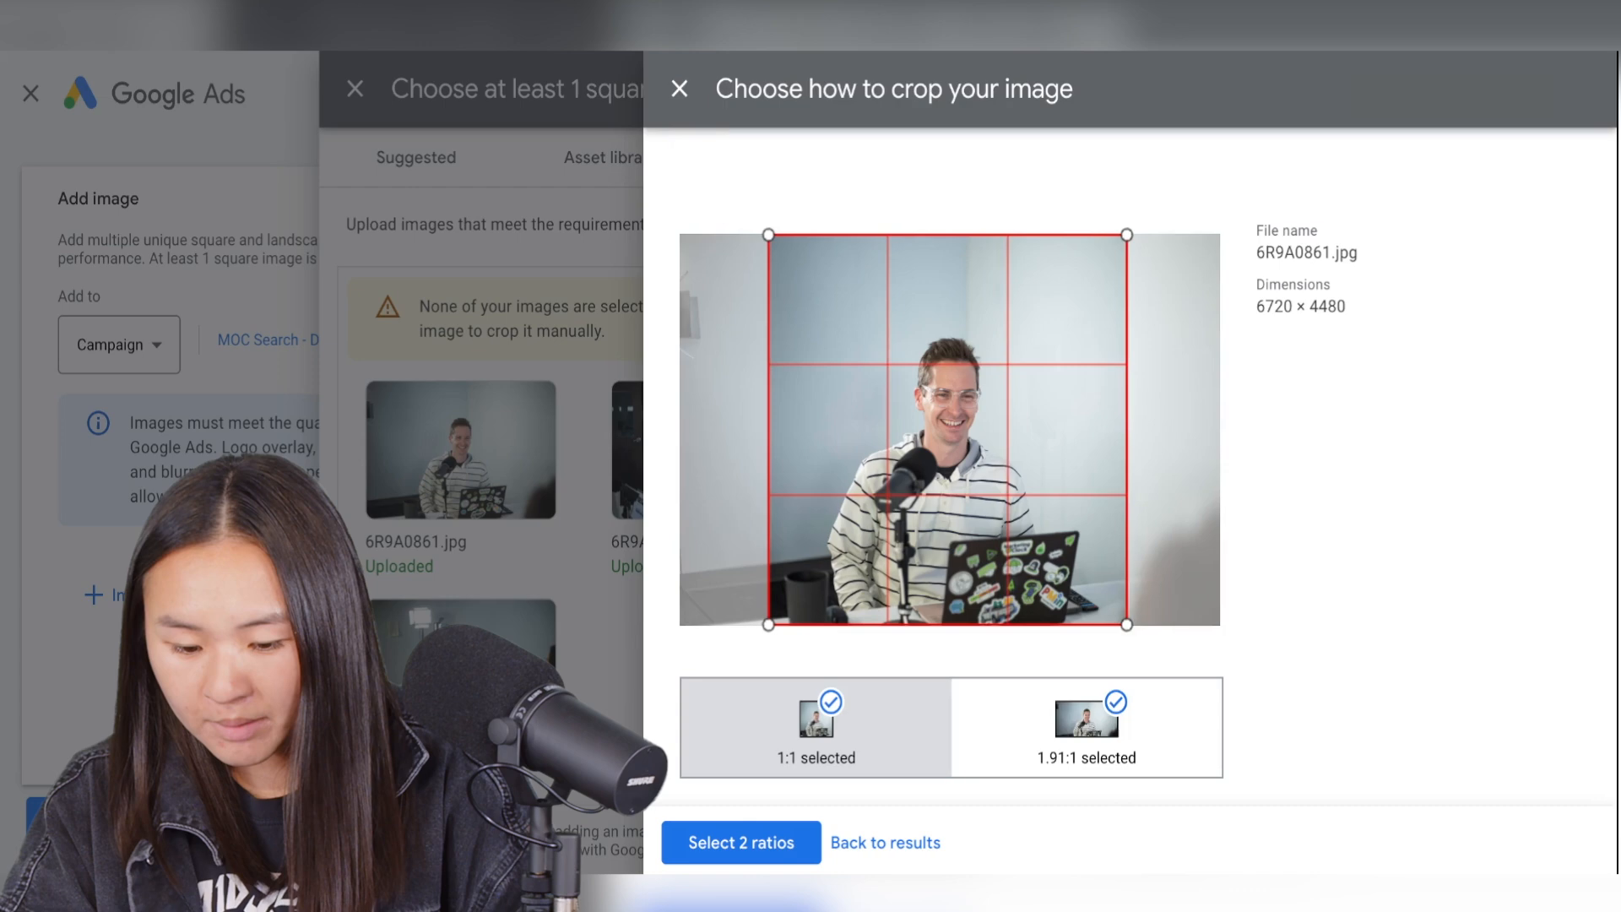
Step: Crop the first two uploaded photos at both 1:1 and 1.91:1 ratios
click(1085, 726)
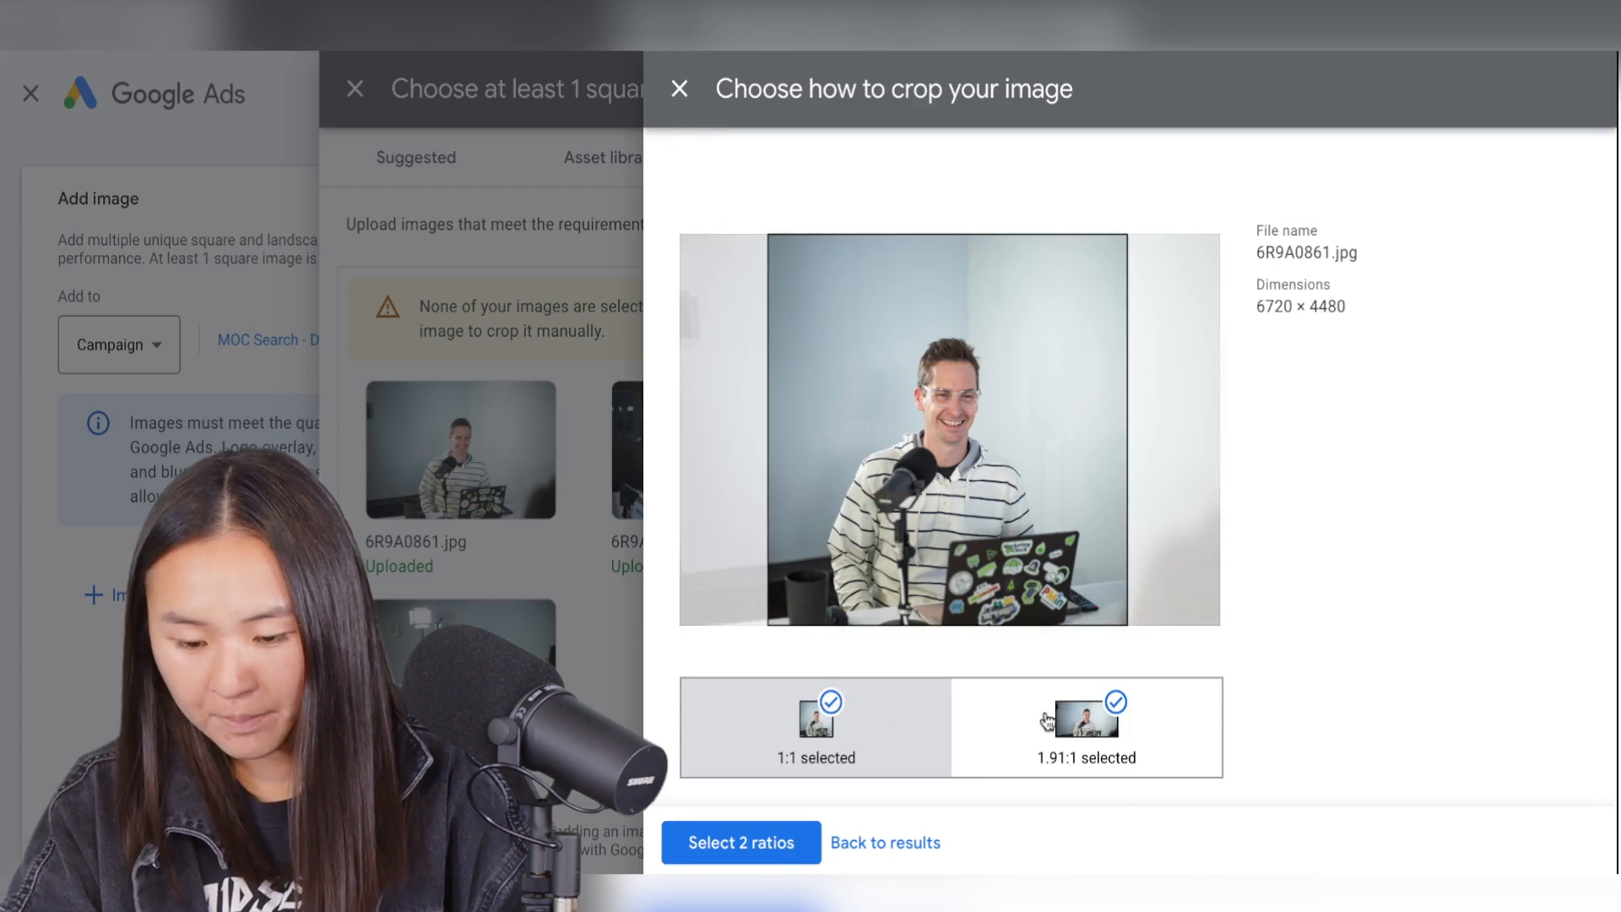
click(1086, 726)
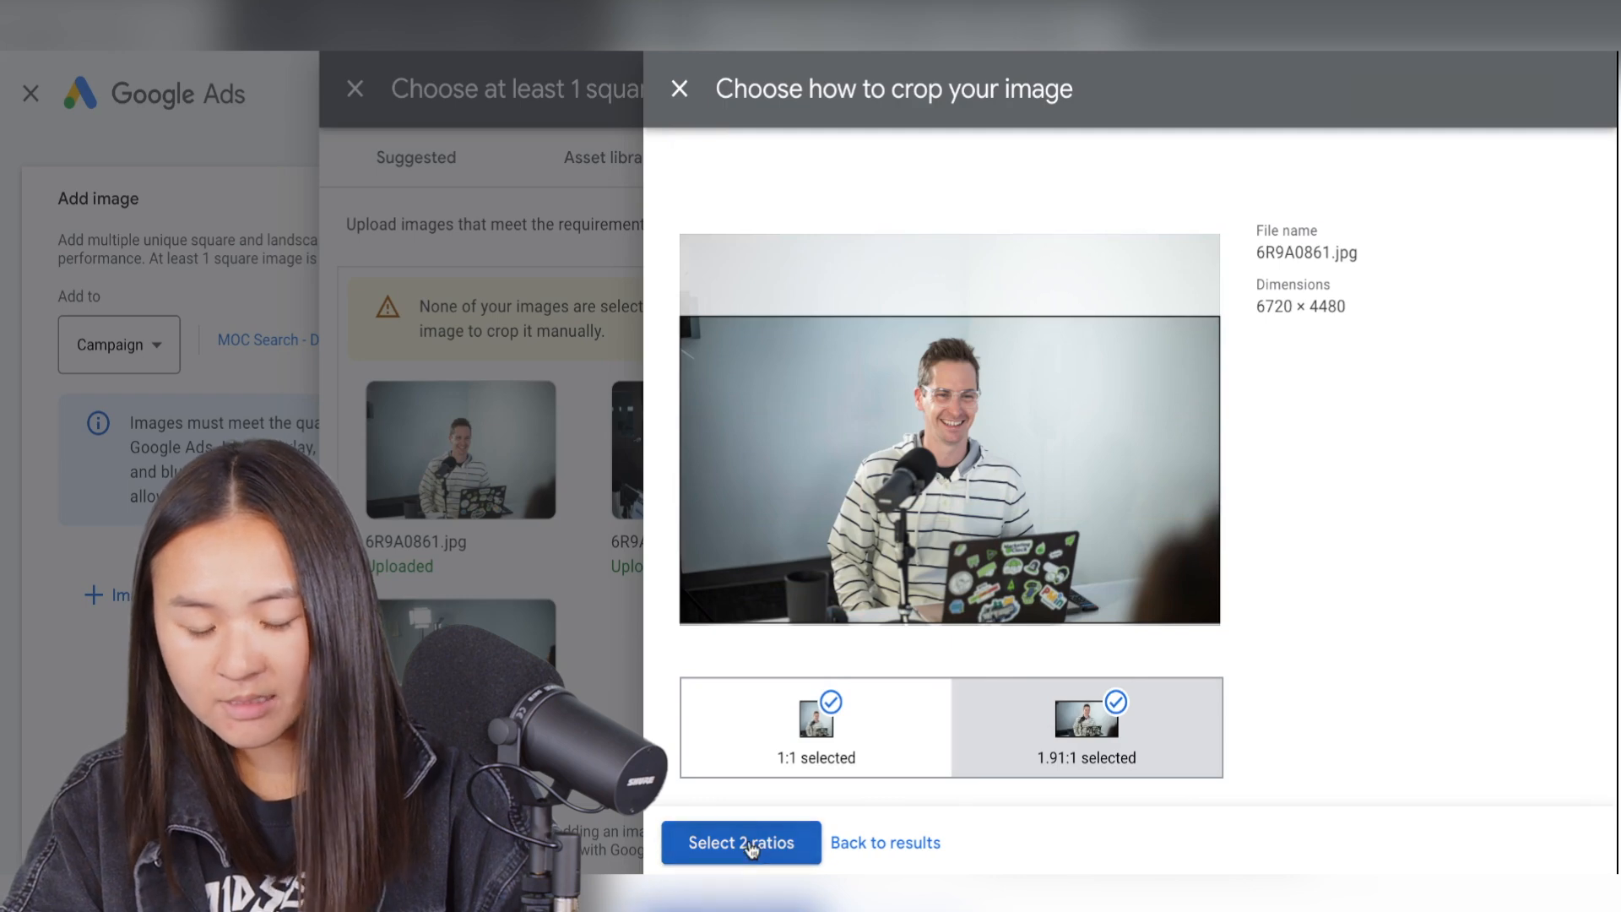
click(741, 843)
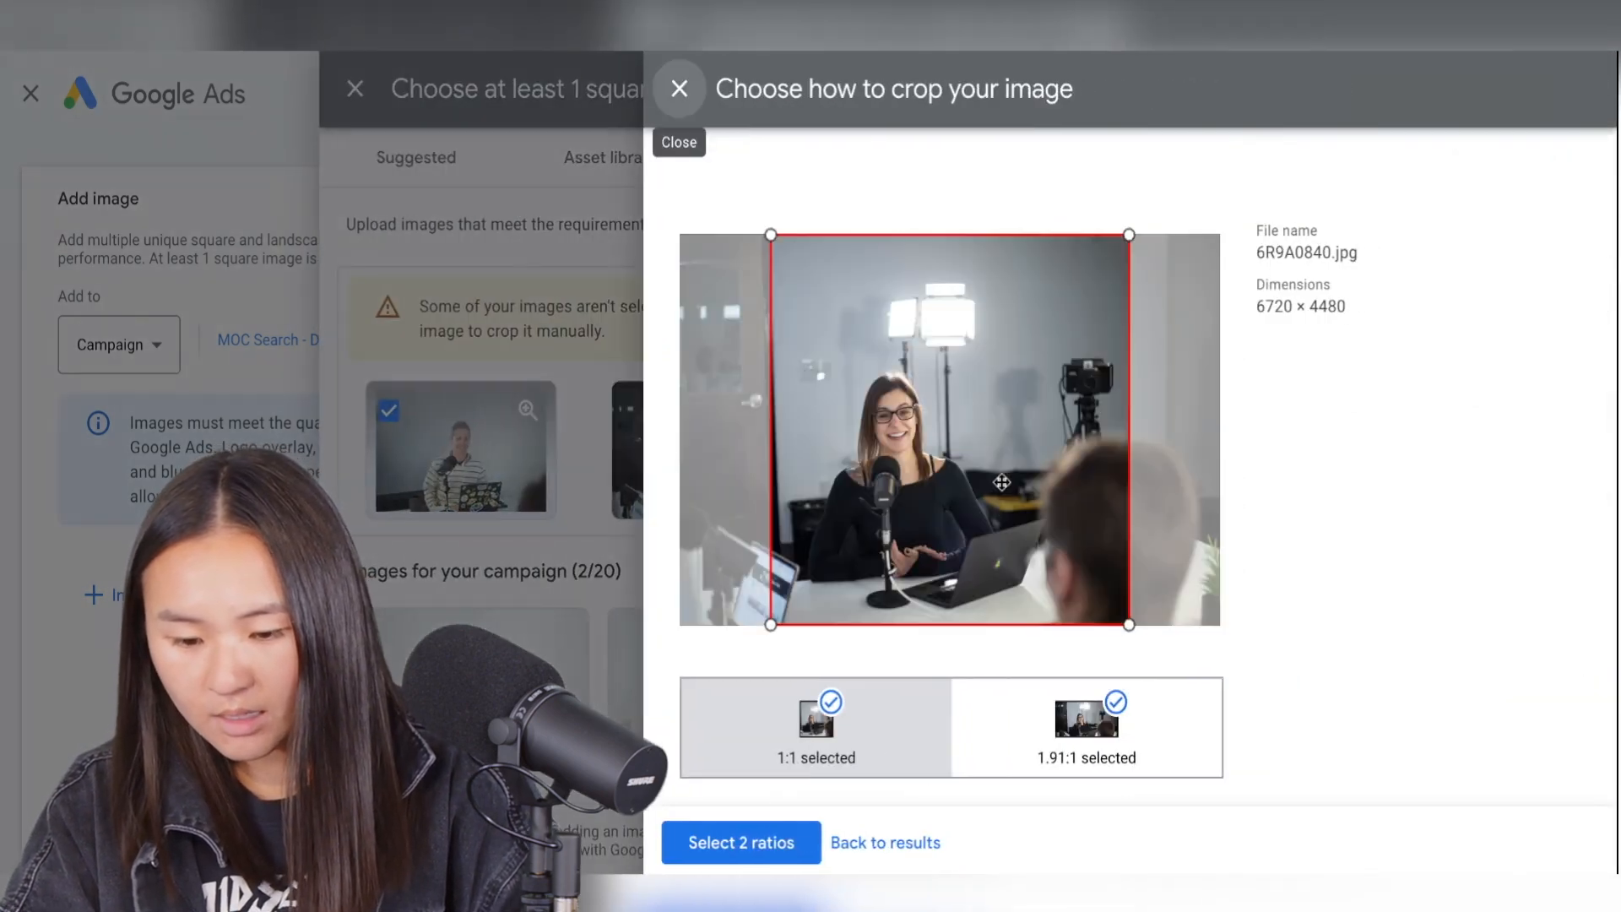
click(1083, 728)
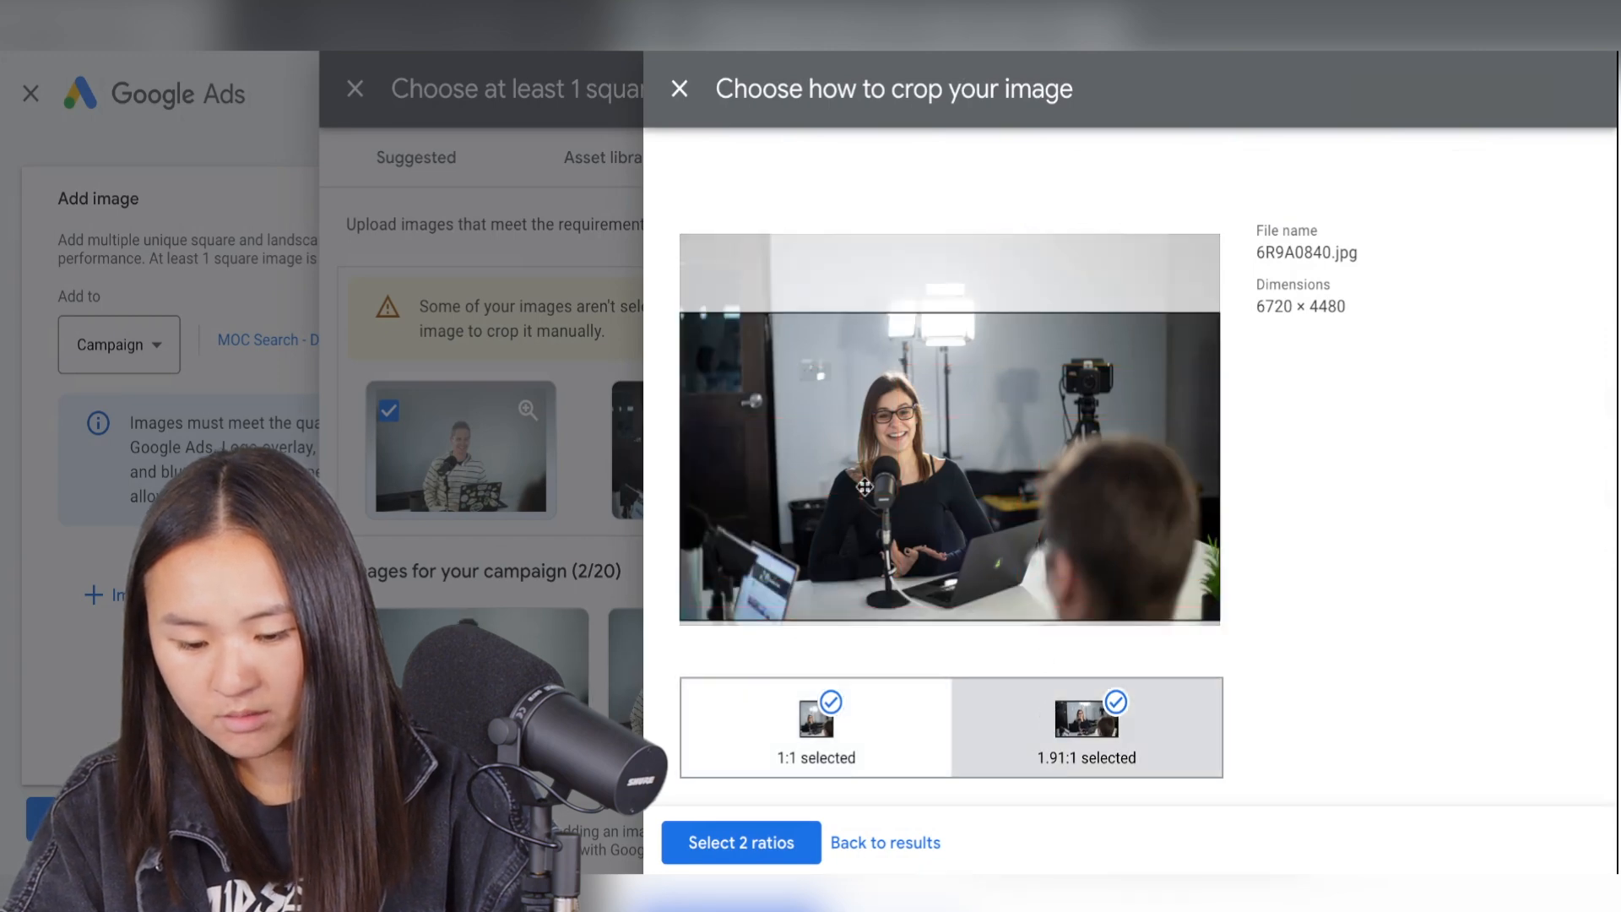
click(740, 843)
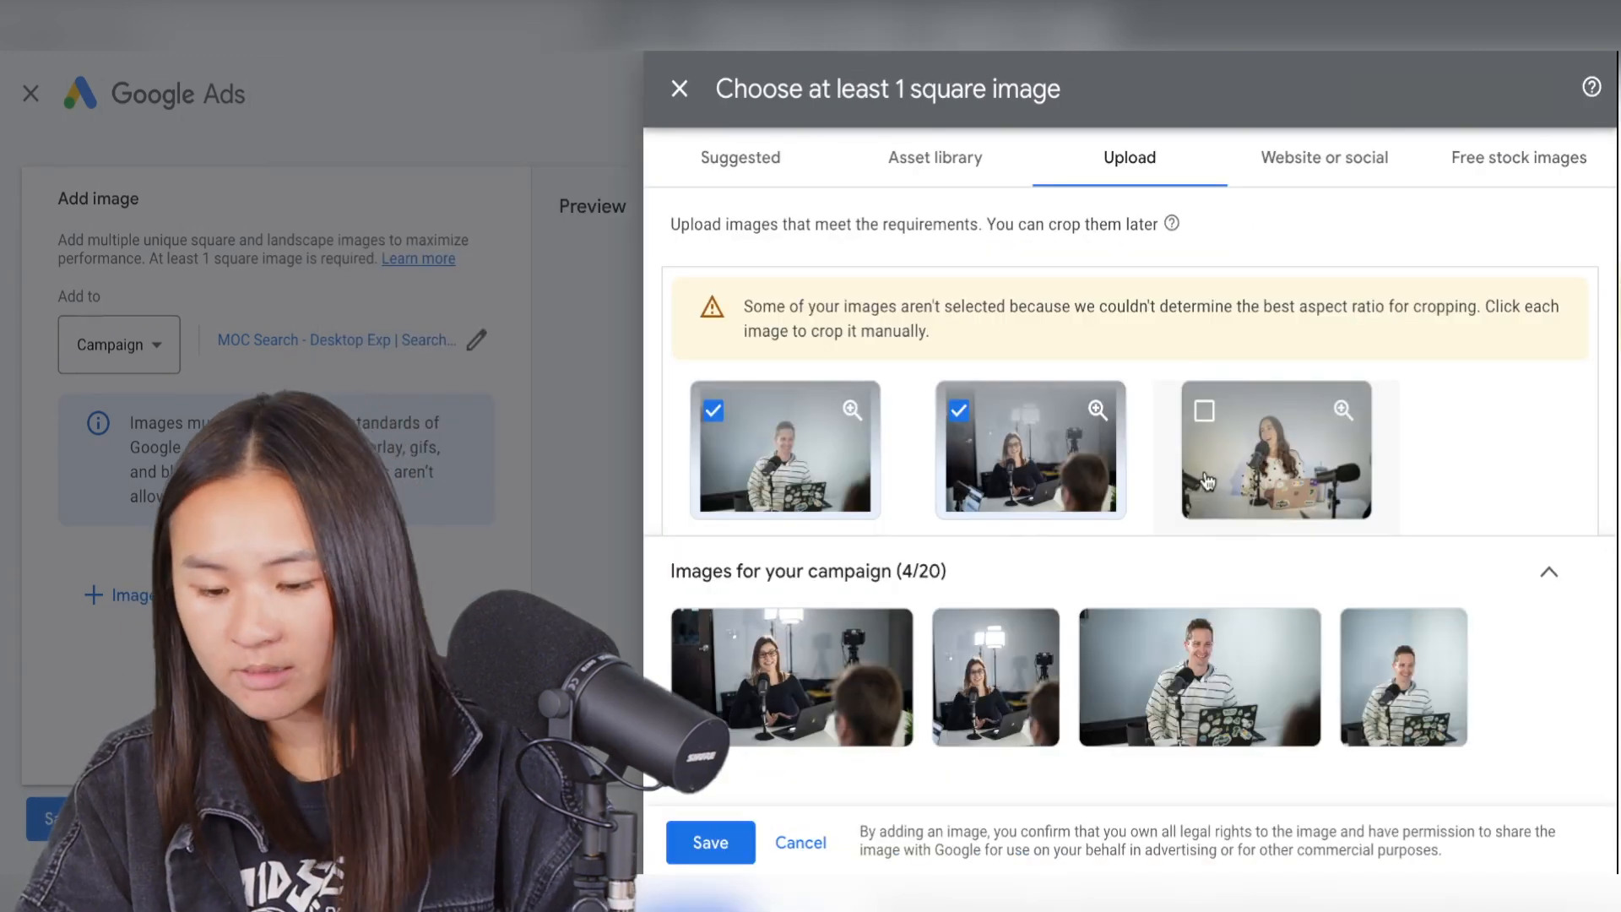
Step: Crop the third photo at 1:1 and 1.91:1, then save all eight images
click(1278, 455)
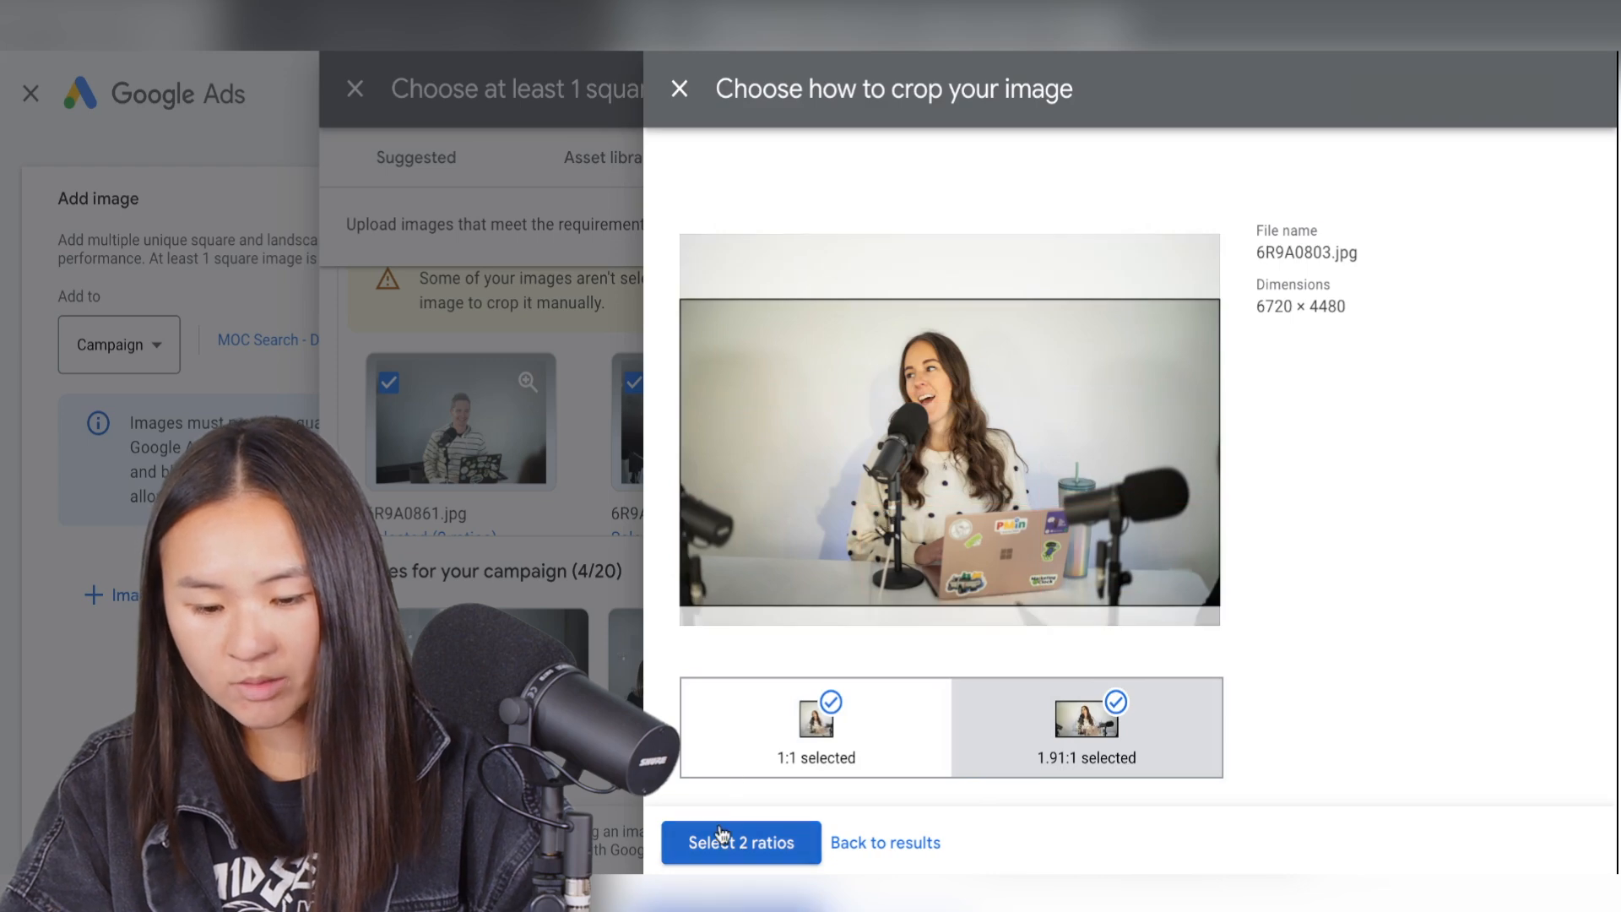
click(740, 843)
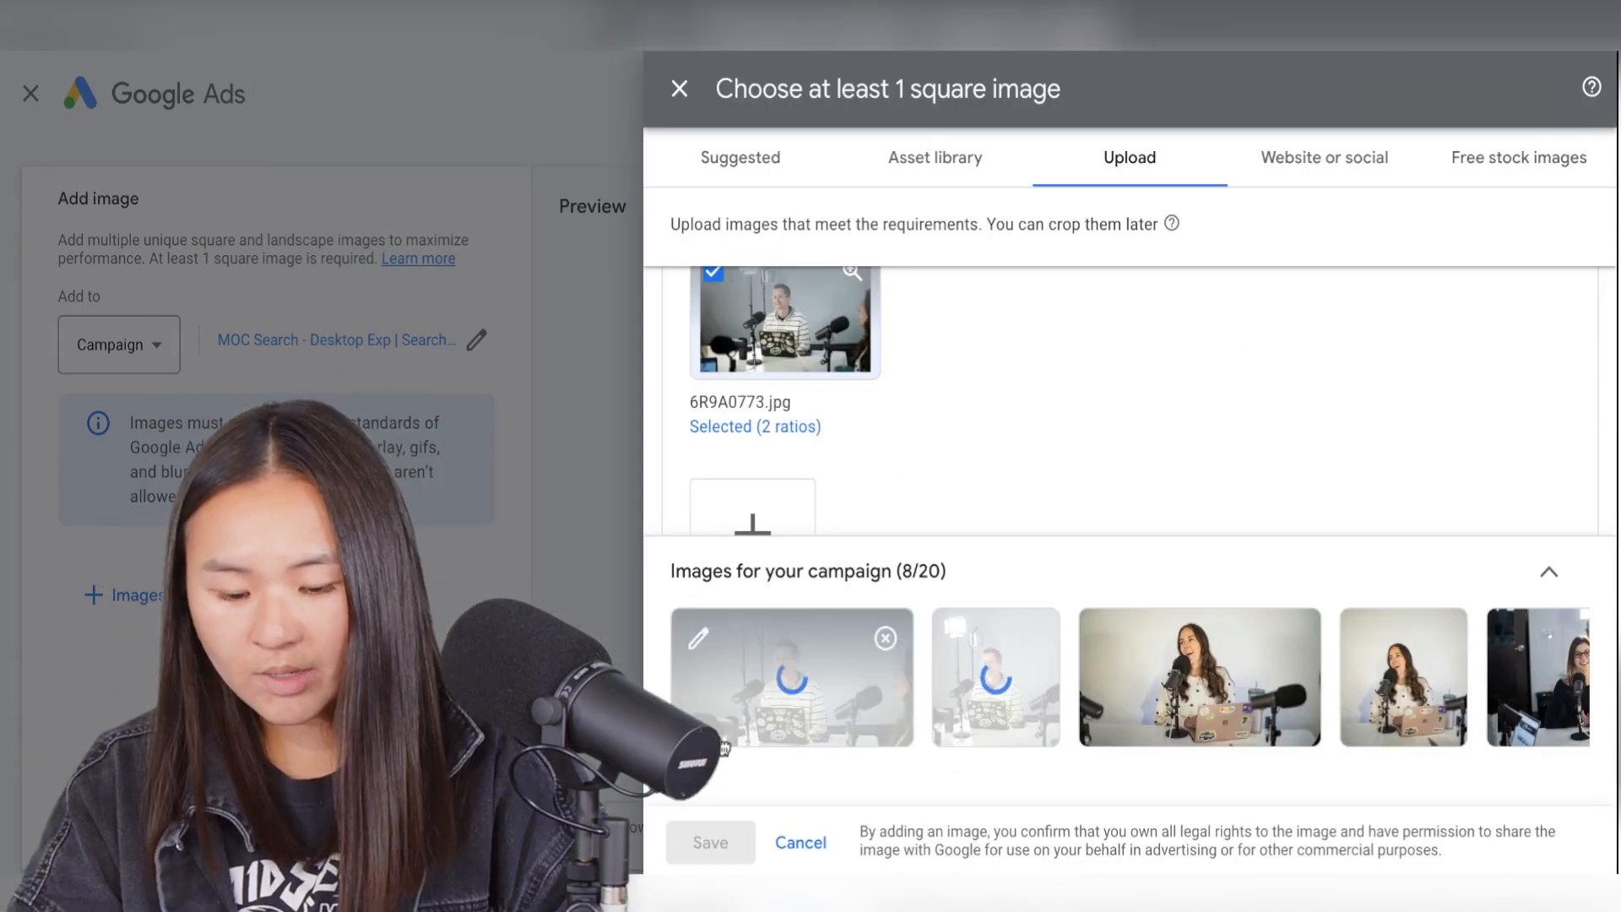
click(712, 843)
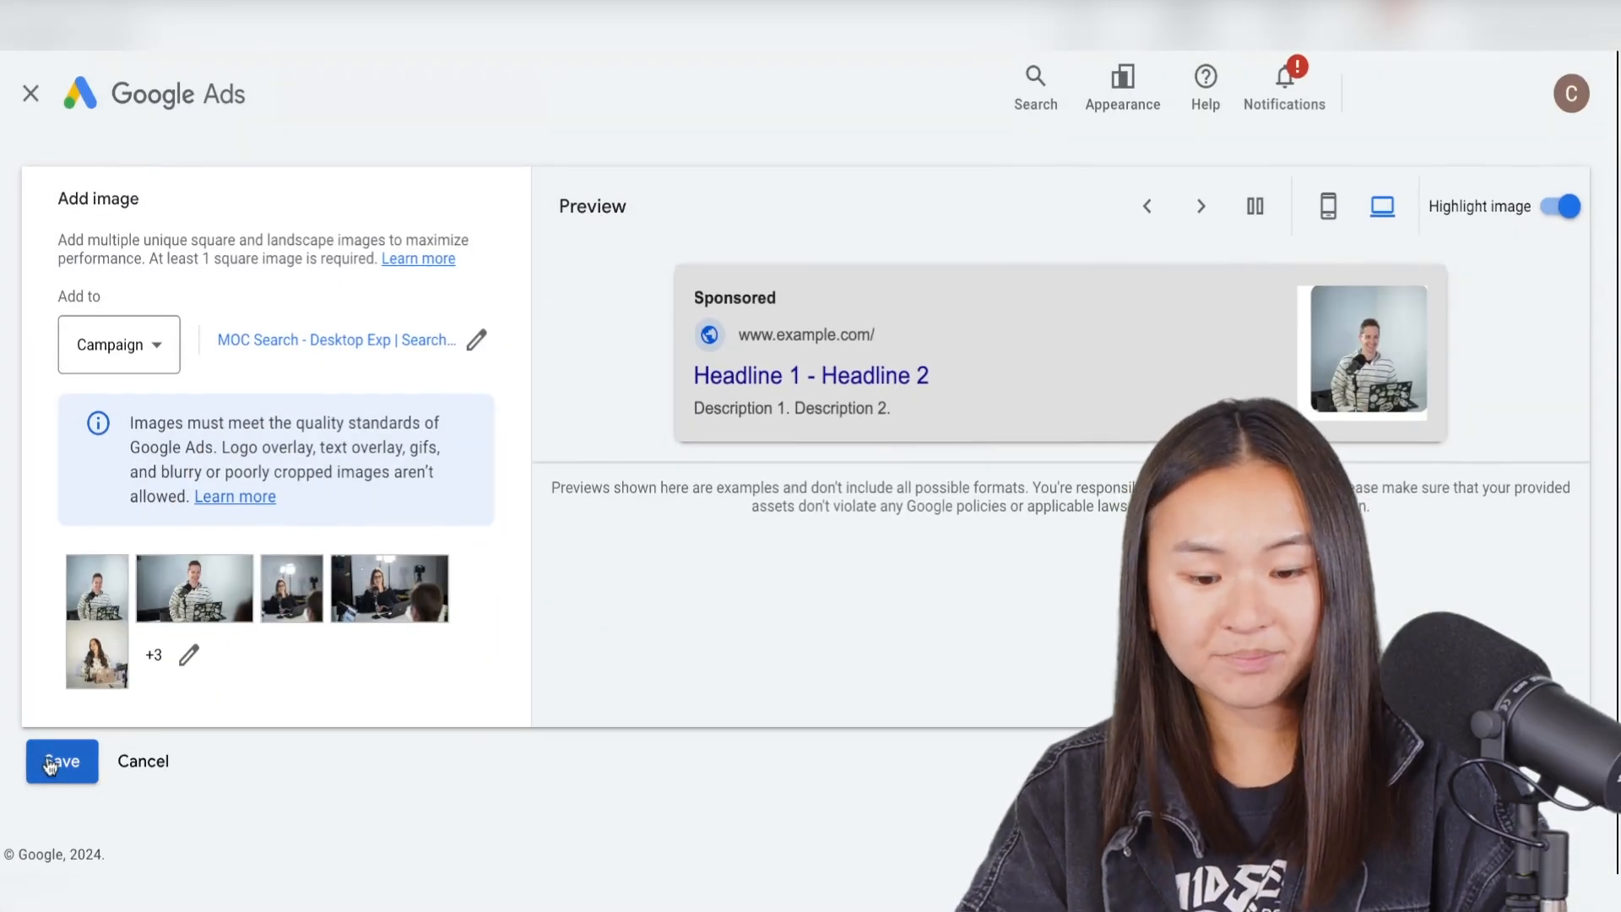
Step: Save the image assets and view the Assets table for the last 14 days
click(60, 761)
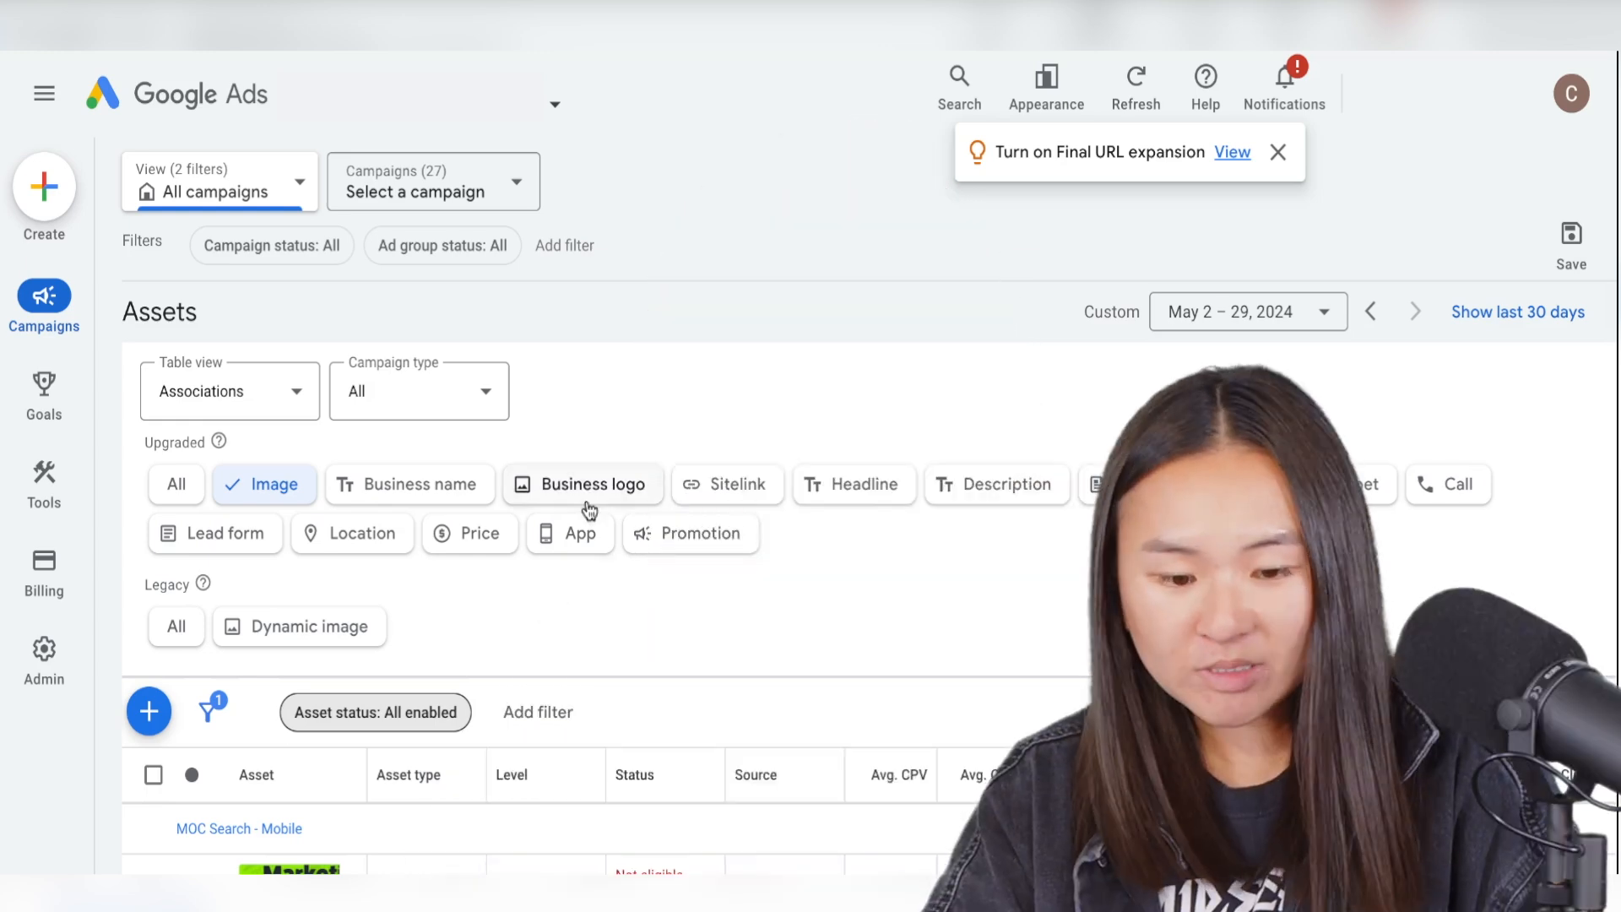
mouse_move(636, 574)
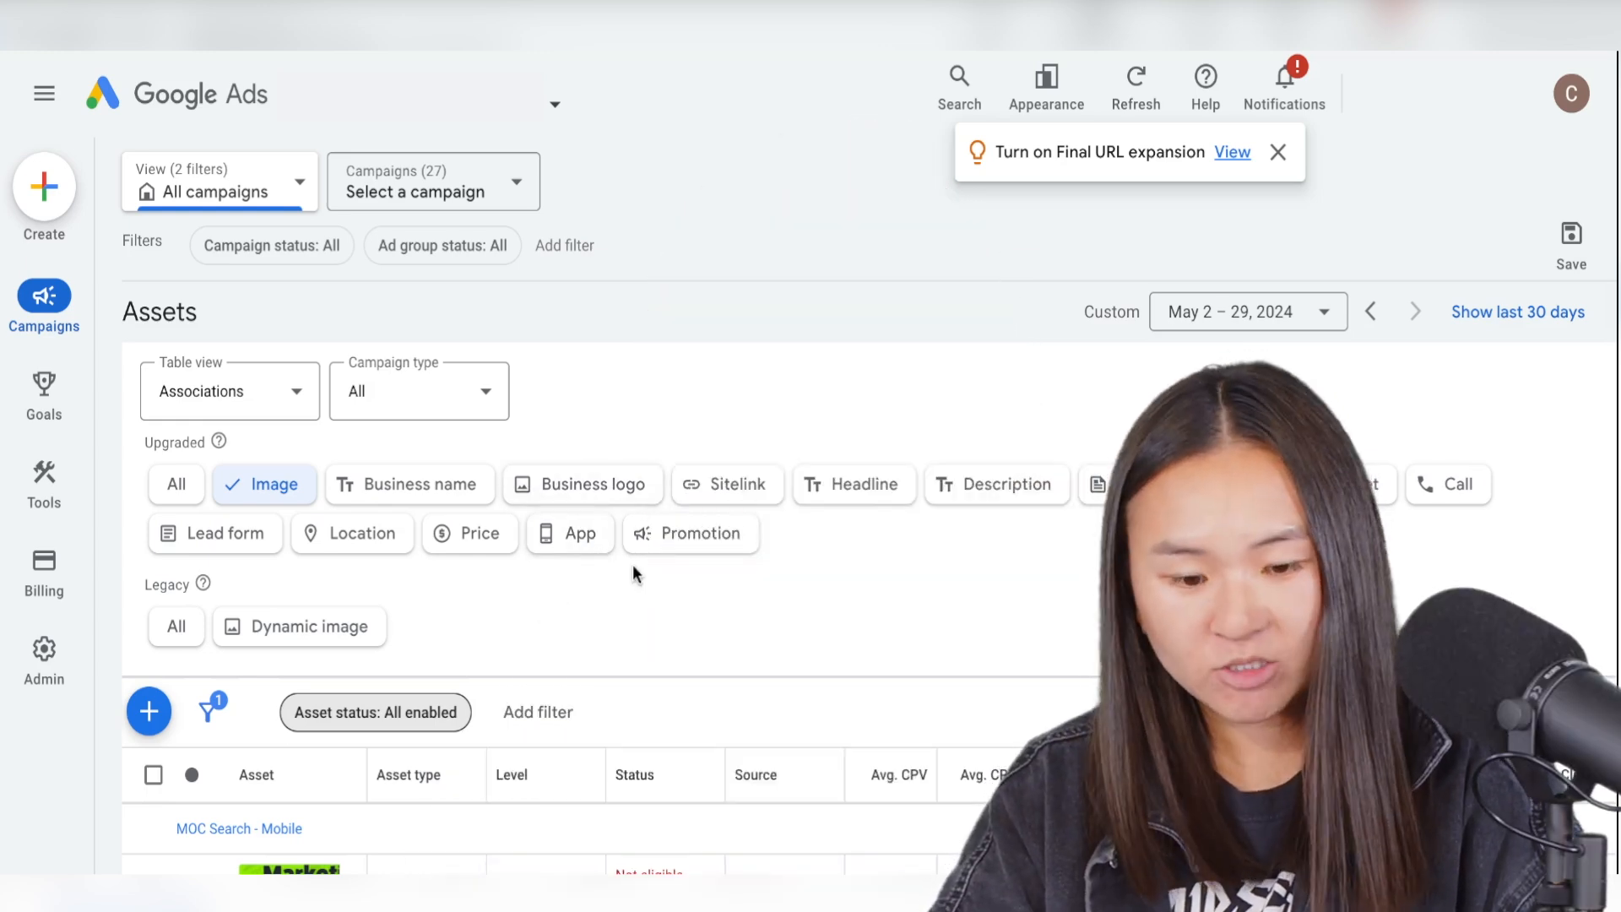
click(44, 300)
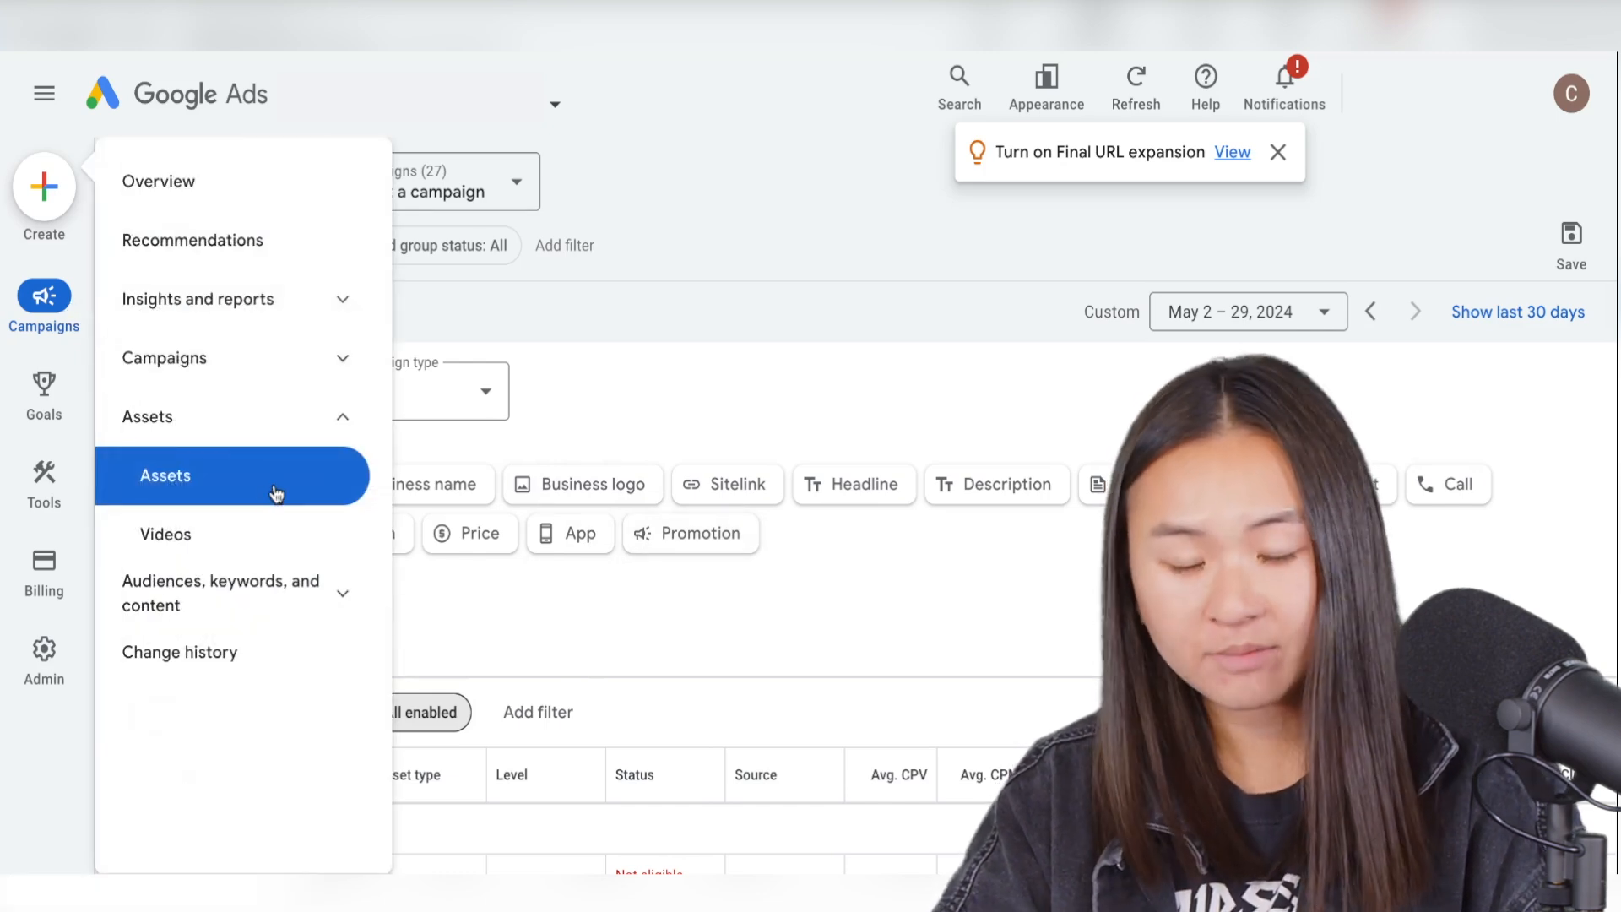
click(165, 476)
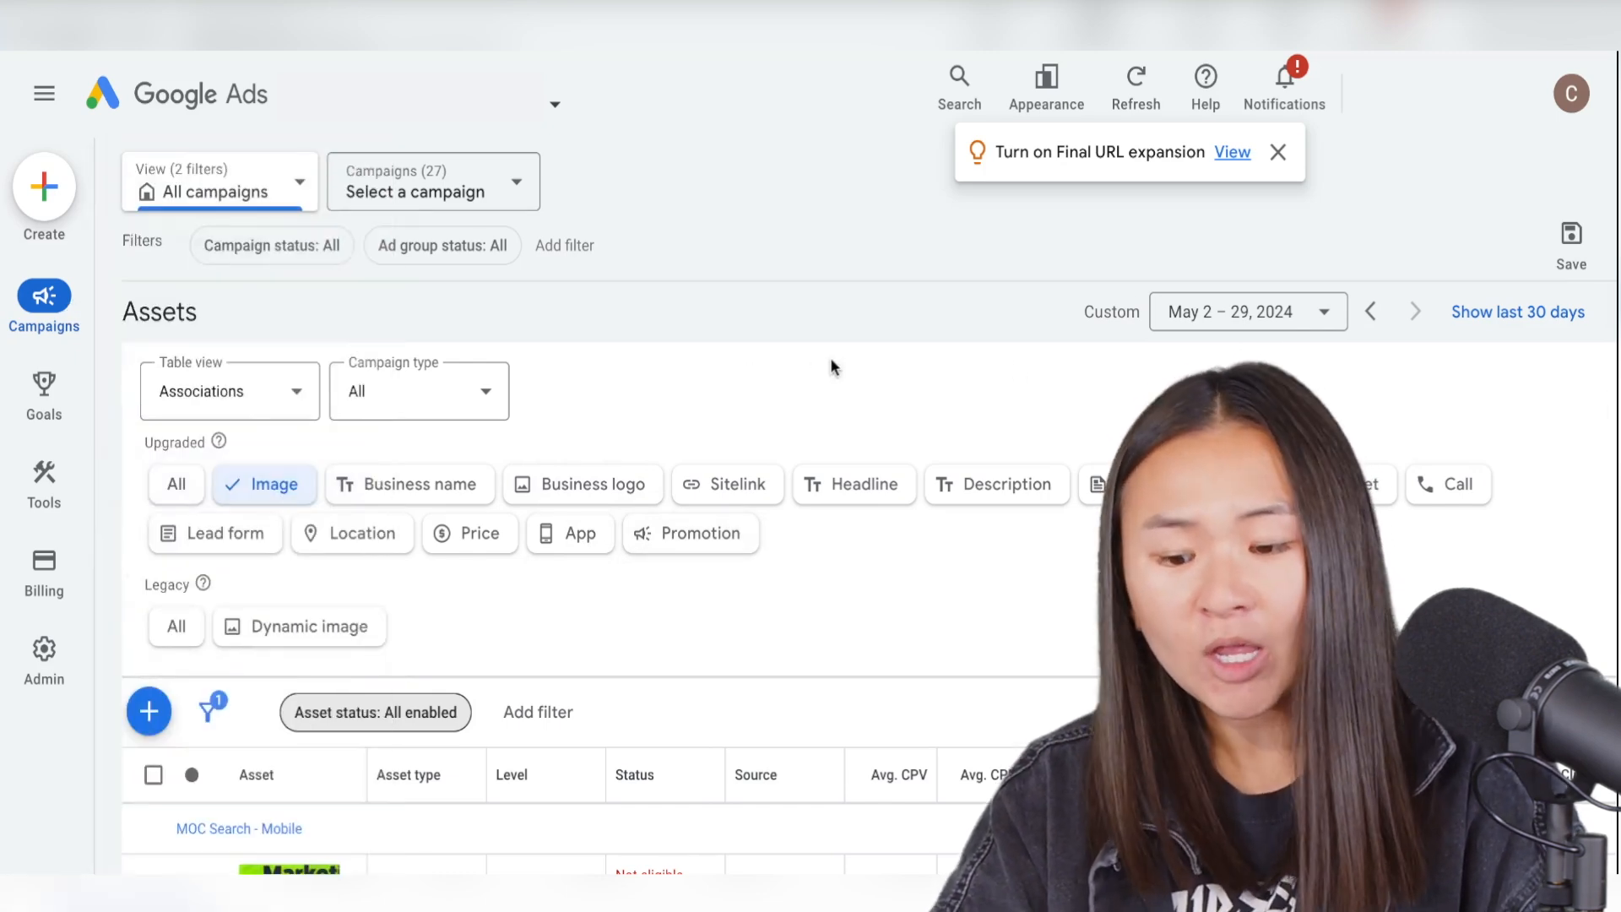
click(1248, 312)
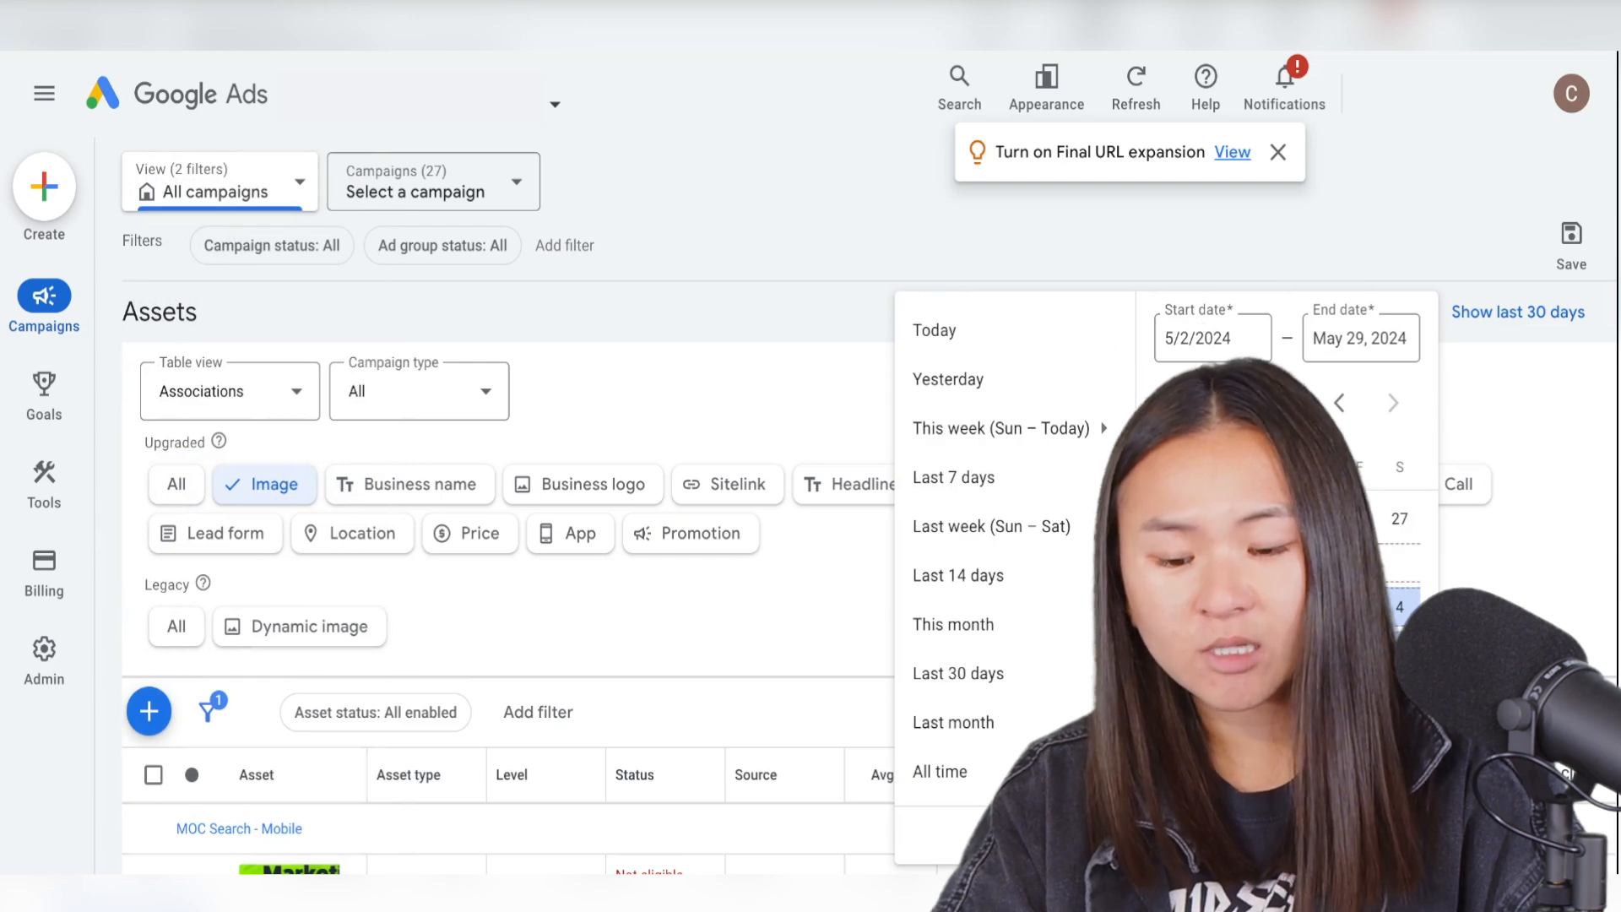
click(957, 575)
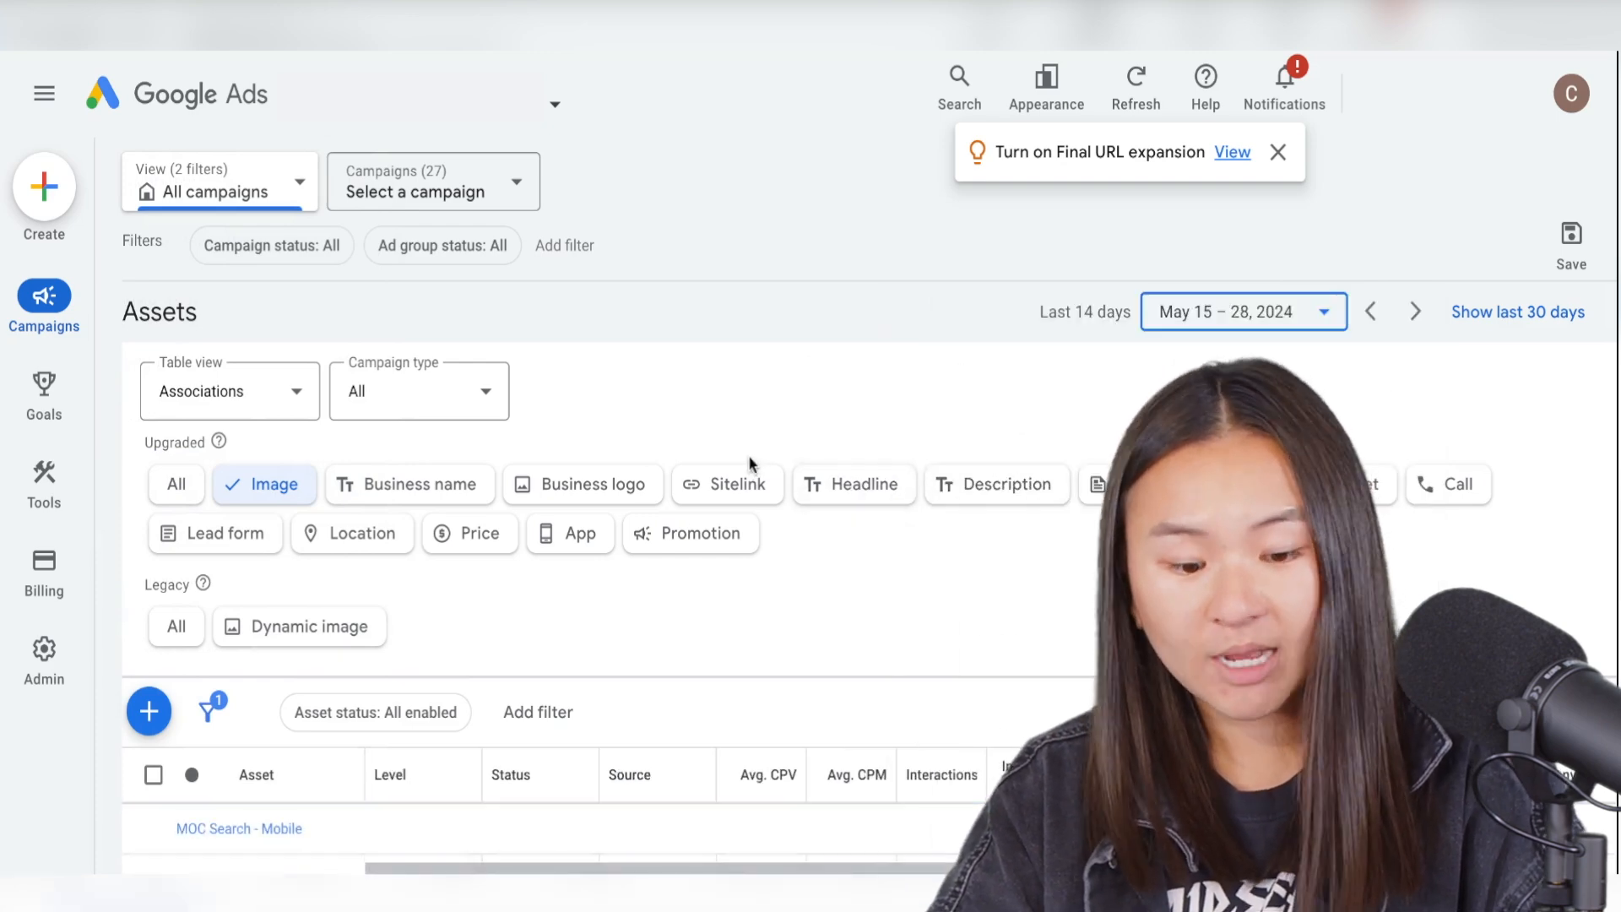
scroll(down, 3)
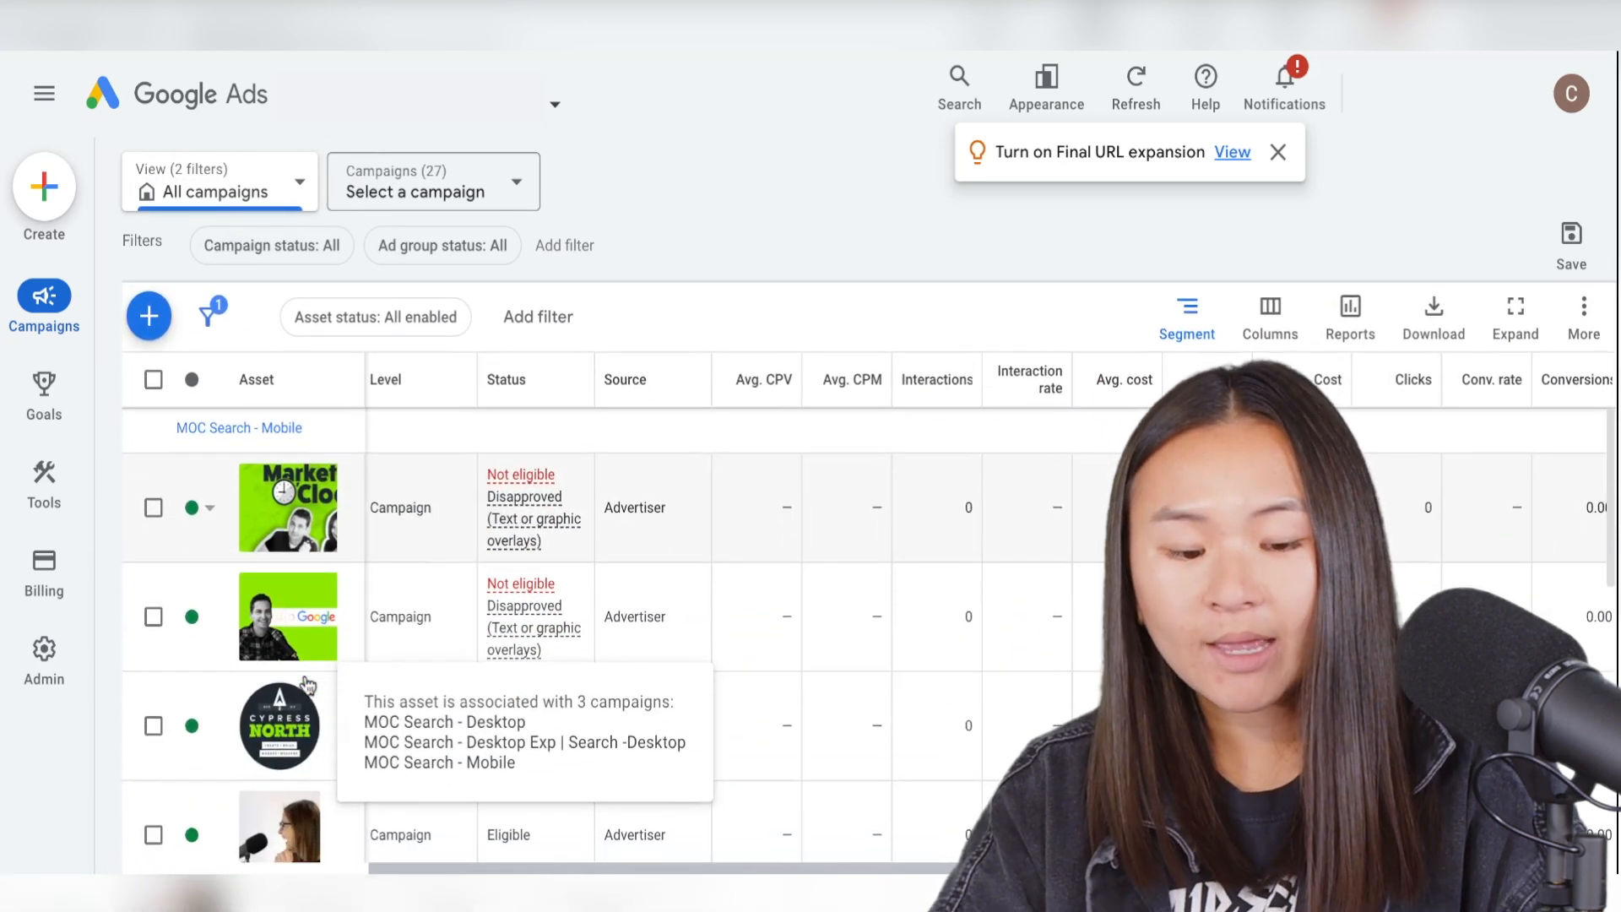
Step: Show the Enable/Pause/Remove options for the man-with-glasses photo asset
scroll(down, 3)
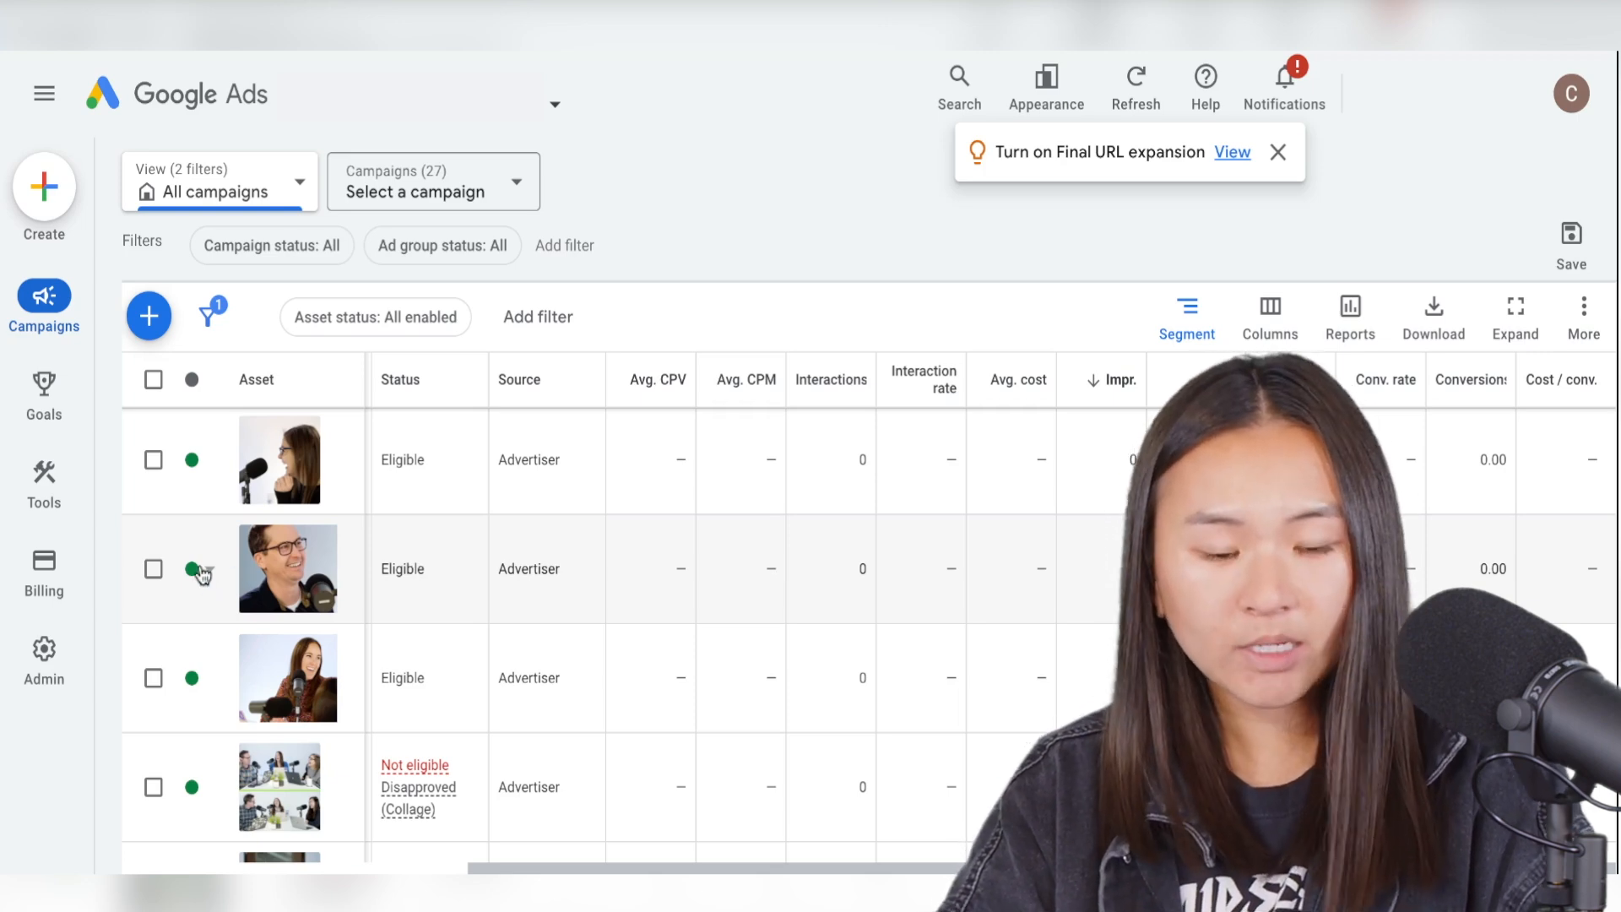
mouse_move(193, 569)
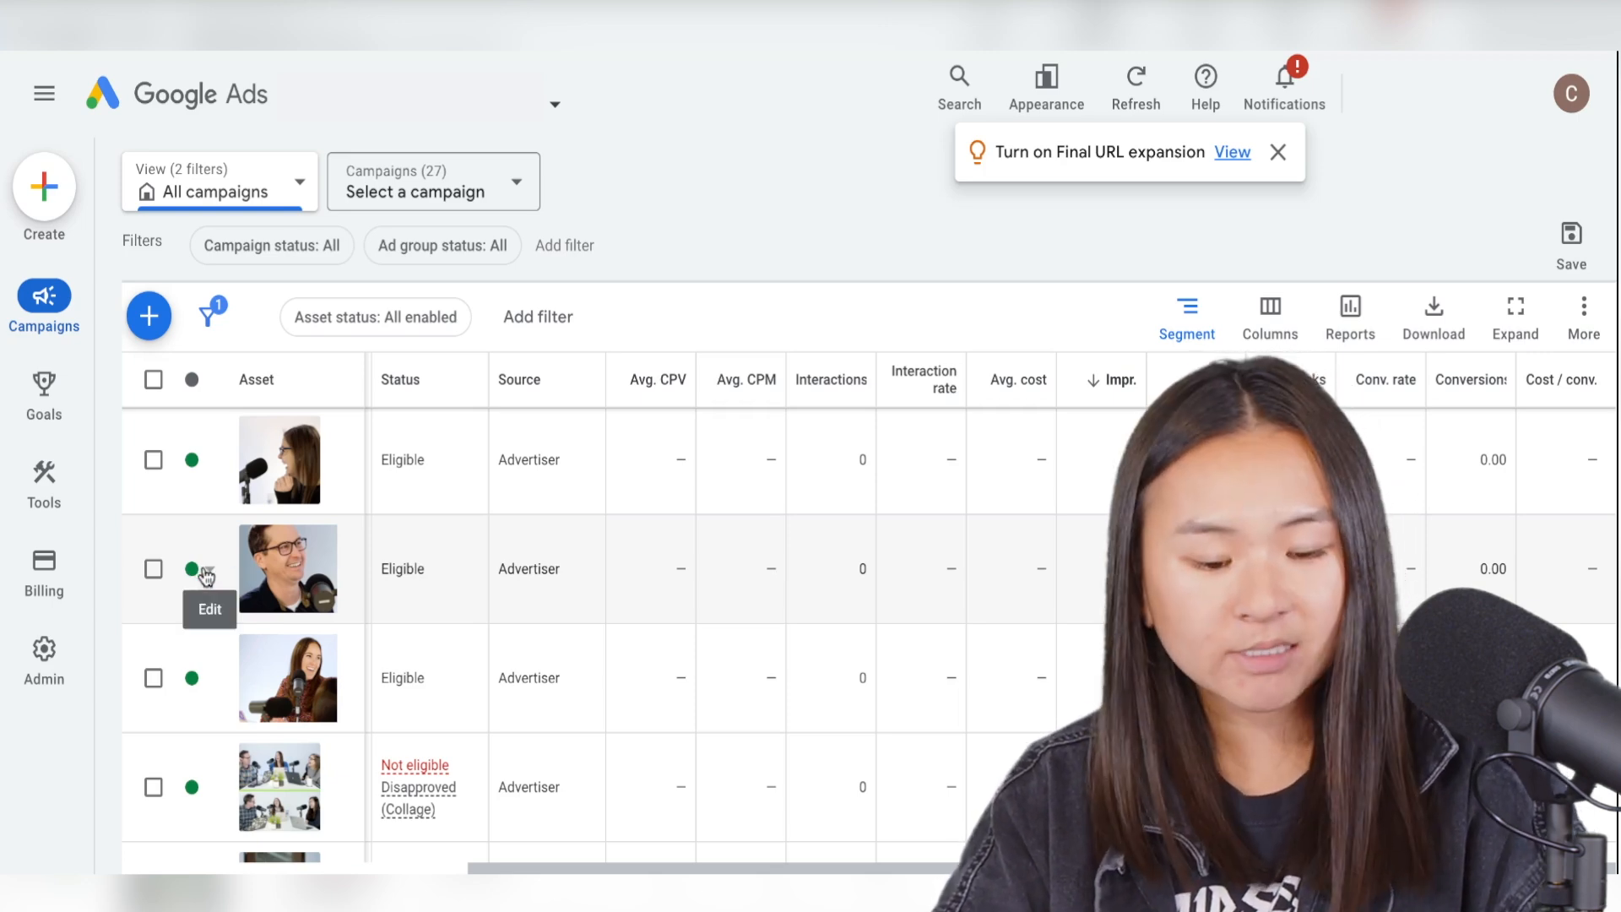
click(190, 568)
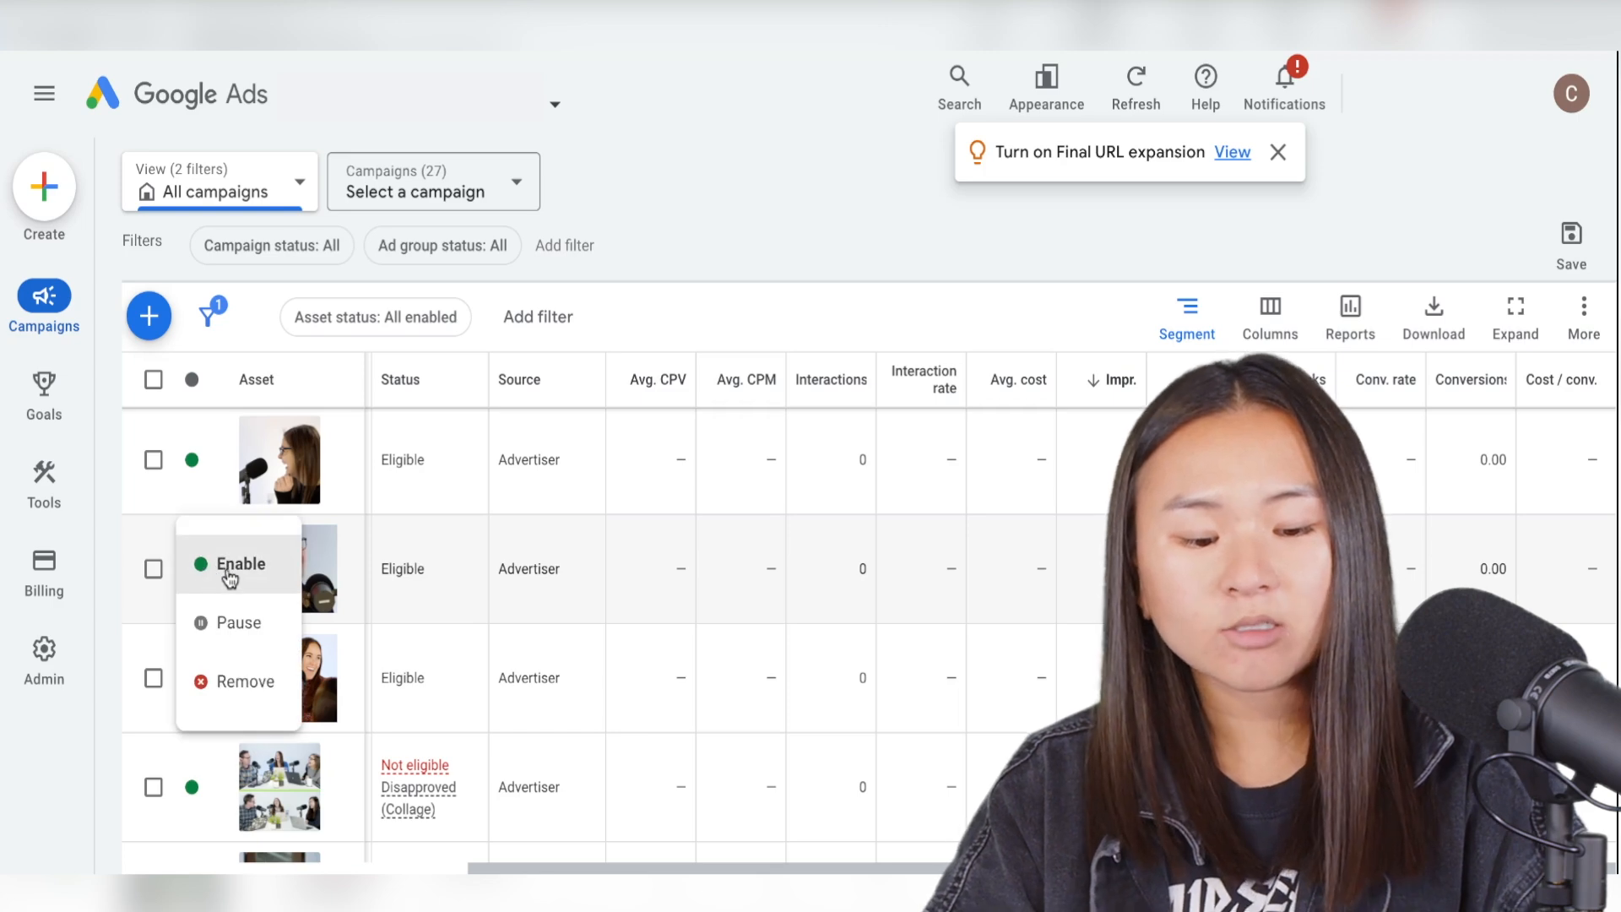